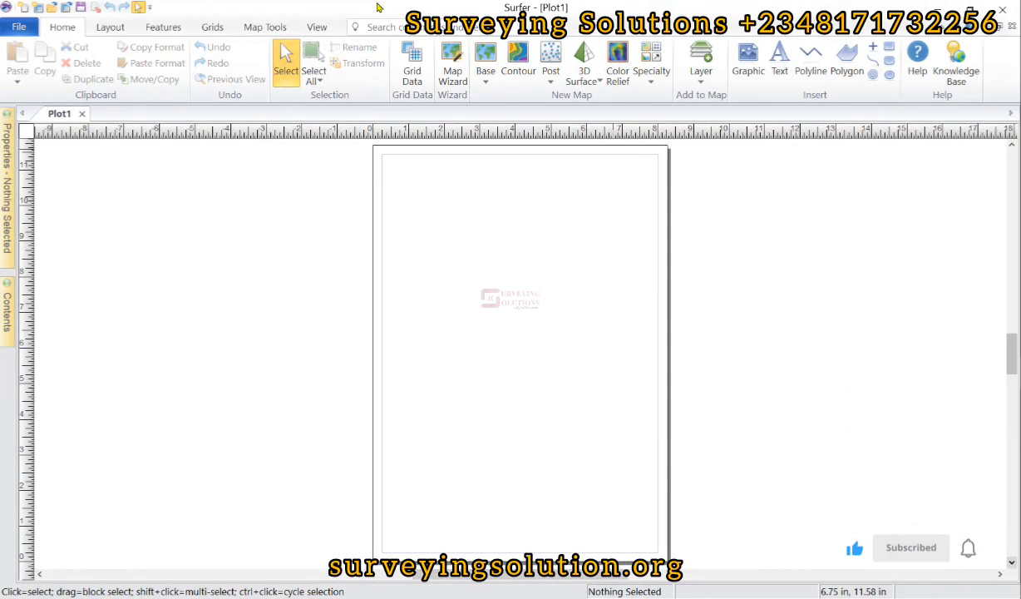
mouse_move(401, 312)
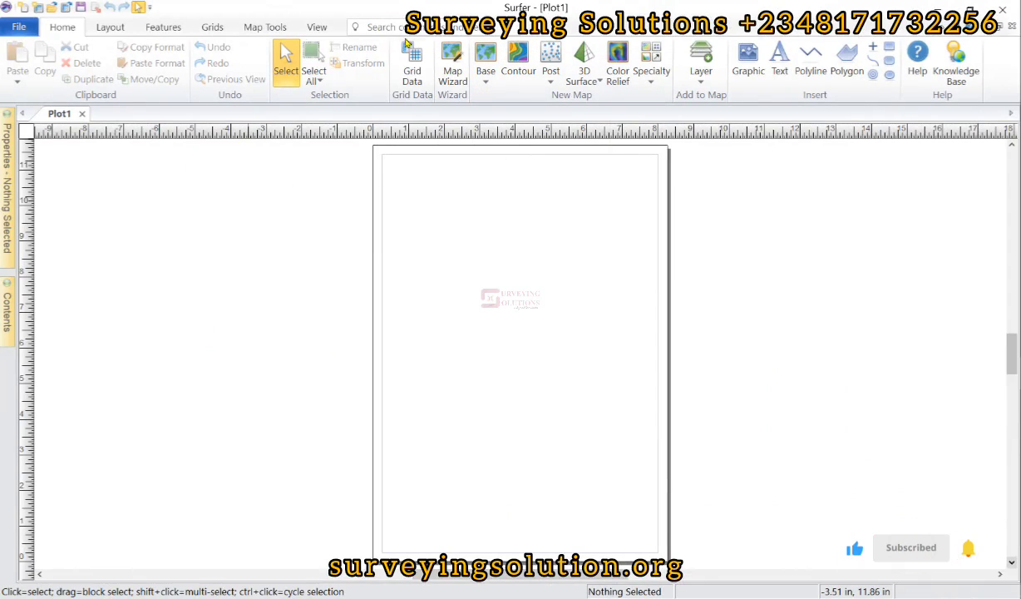
mouse_move(411, 62)
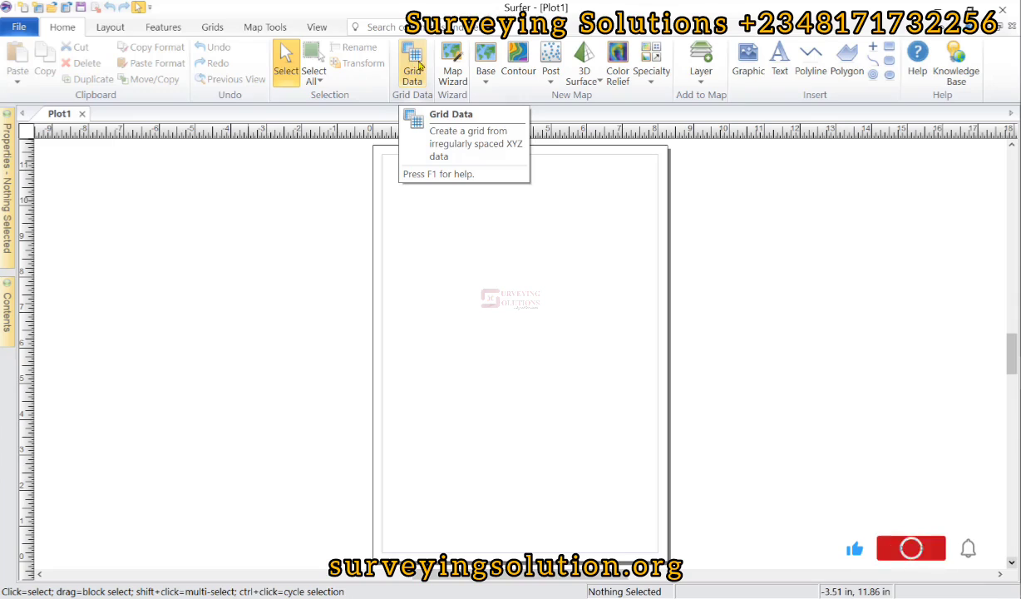
Step: Start gridding XYZ data in the Grid Data wizard, with Kriging as the default method
left_click(652, 59)
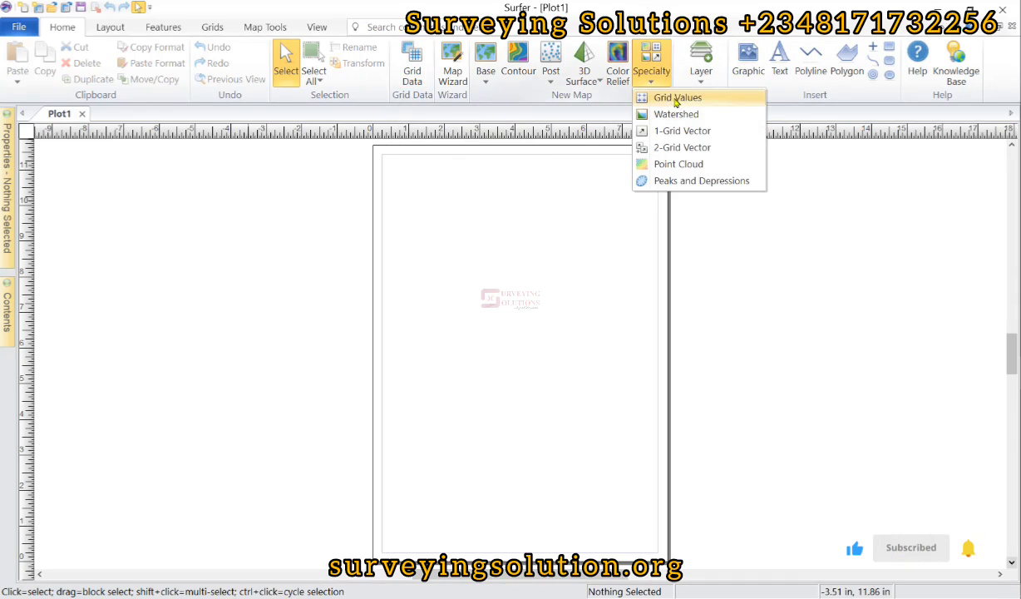
mouse_move(677, 97)
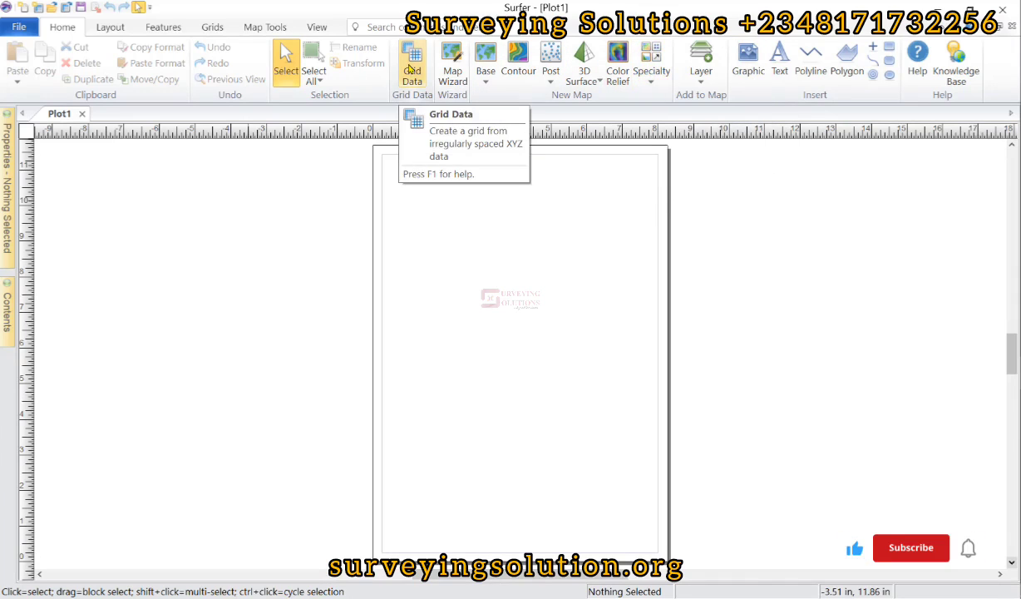
left_click(412, 62)
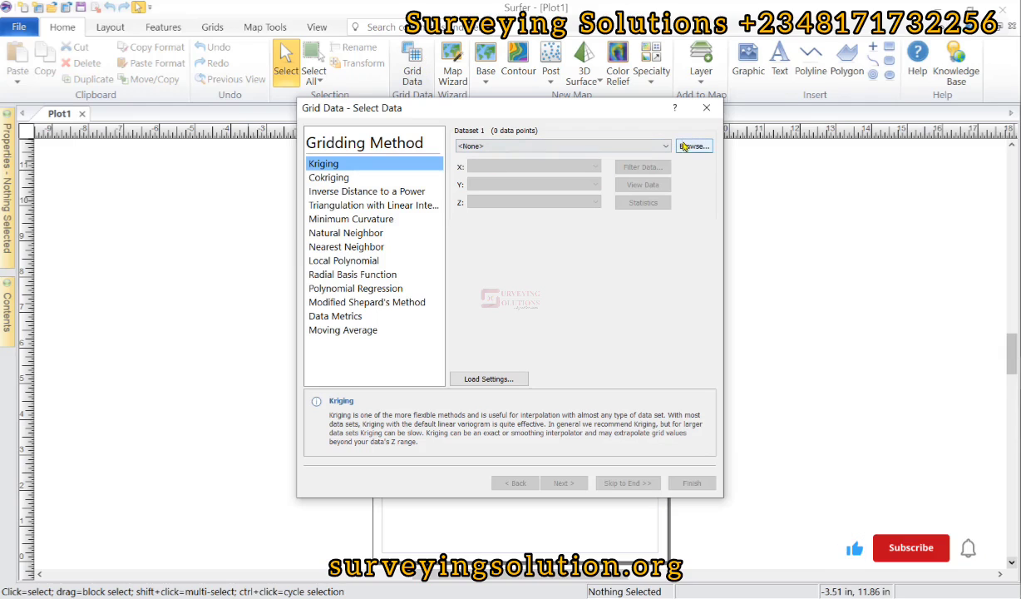
Step: Load the SH spot-height file as the dataset and preview its easting, northing and height table
left_click(693, 146)
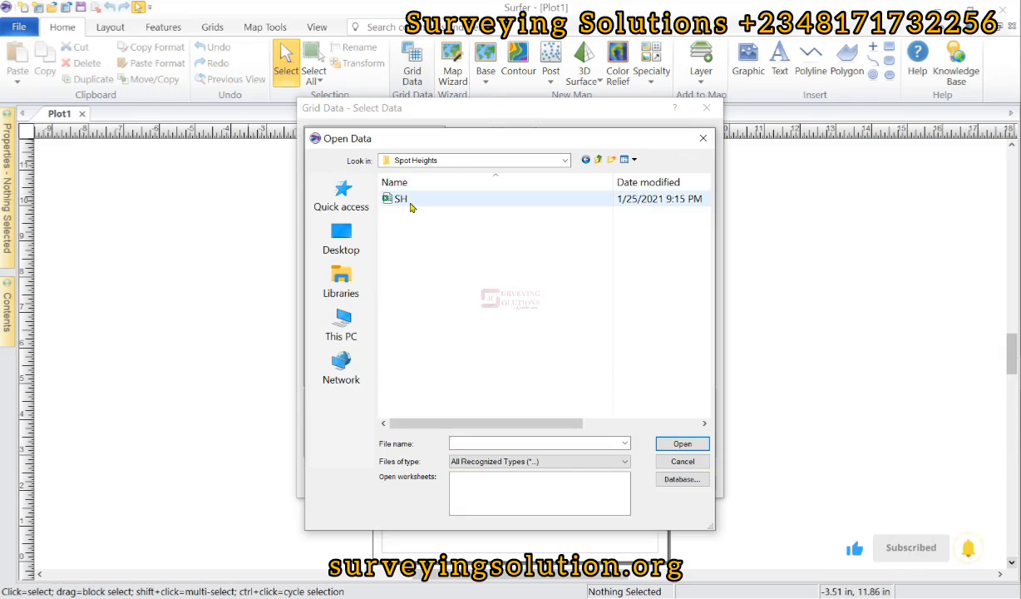
left_click(400, 198)
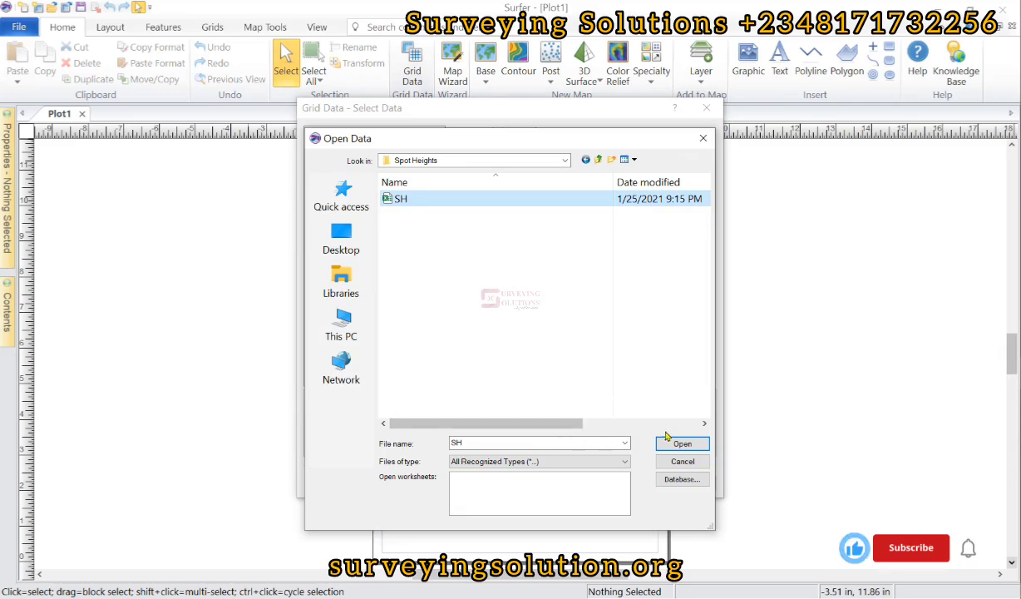
left_click(681, 443)
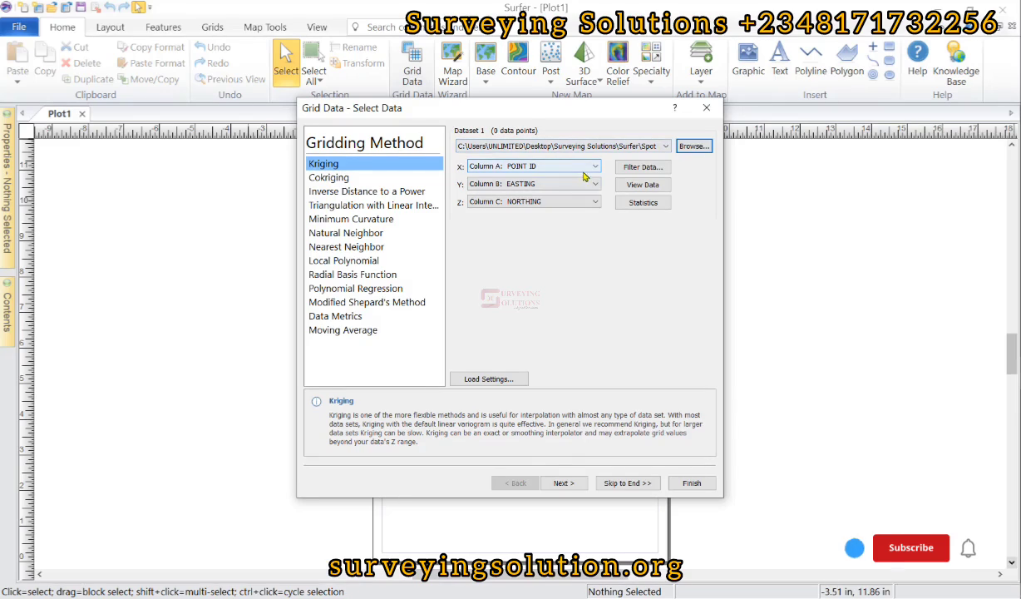
left_click(593, 165)
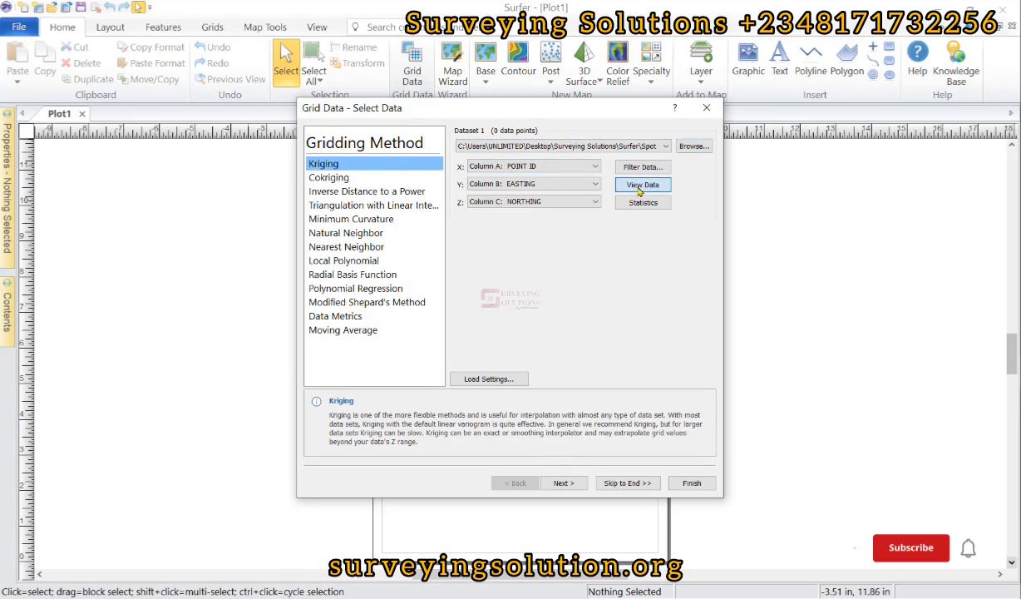
left_click(642, 184)
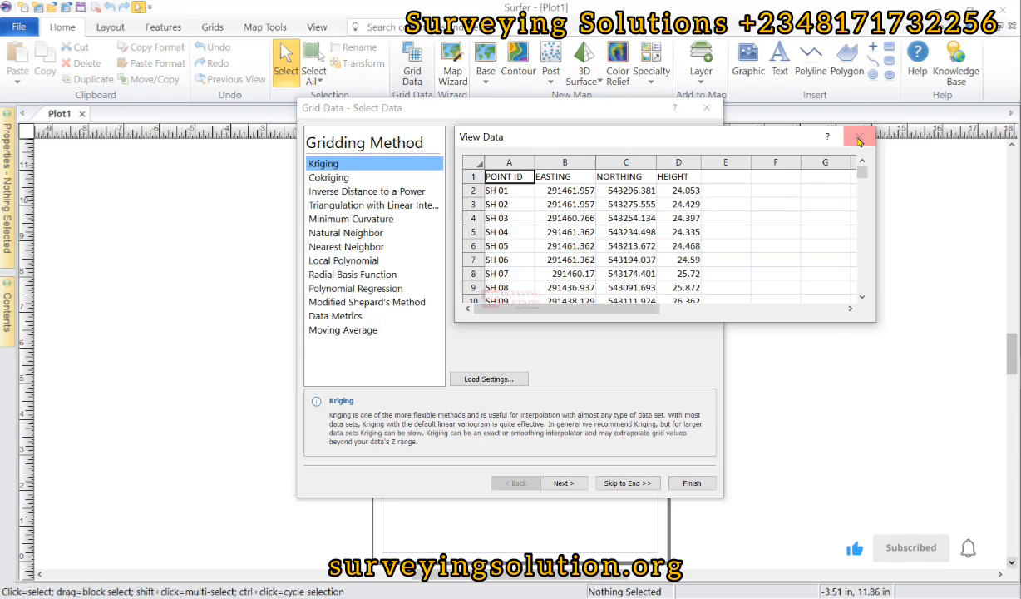
left_click(859, 136)
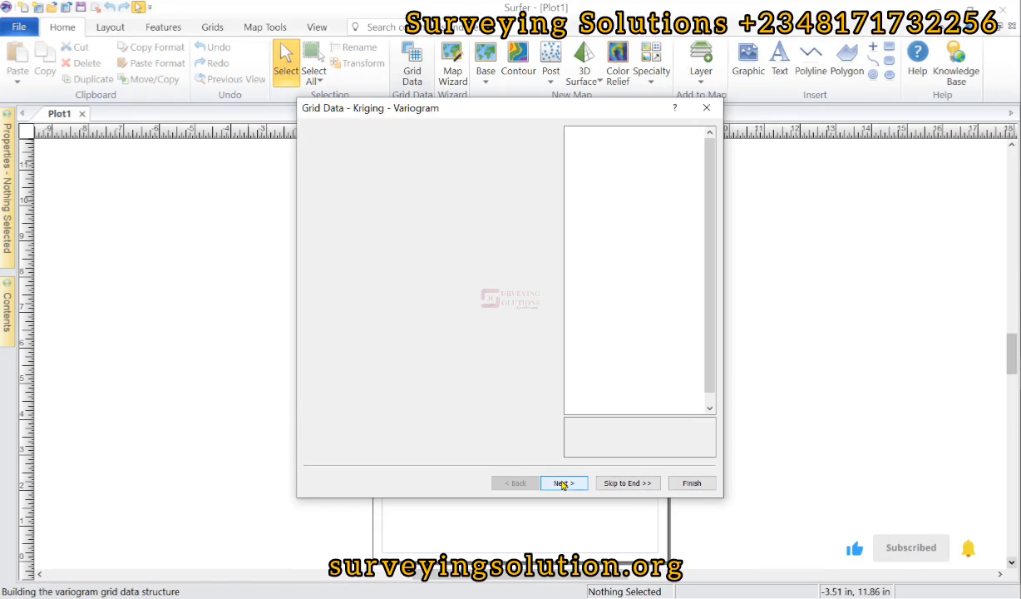
Step: Run Kriging gridding to create SH.grd and its contour map, then dismiss the report
left_click(563, 482)
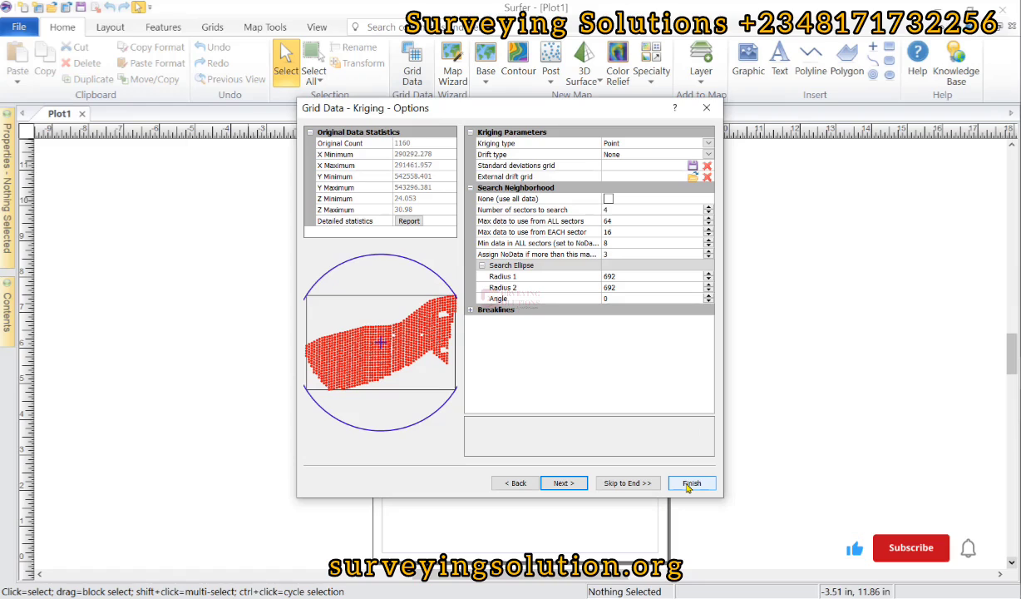
left_click(691, 483)
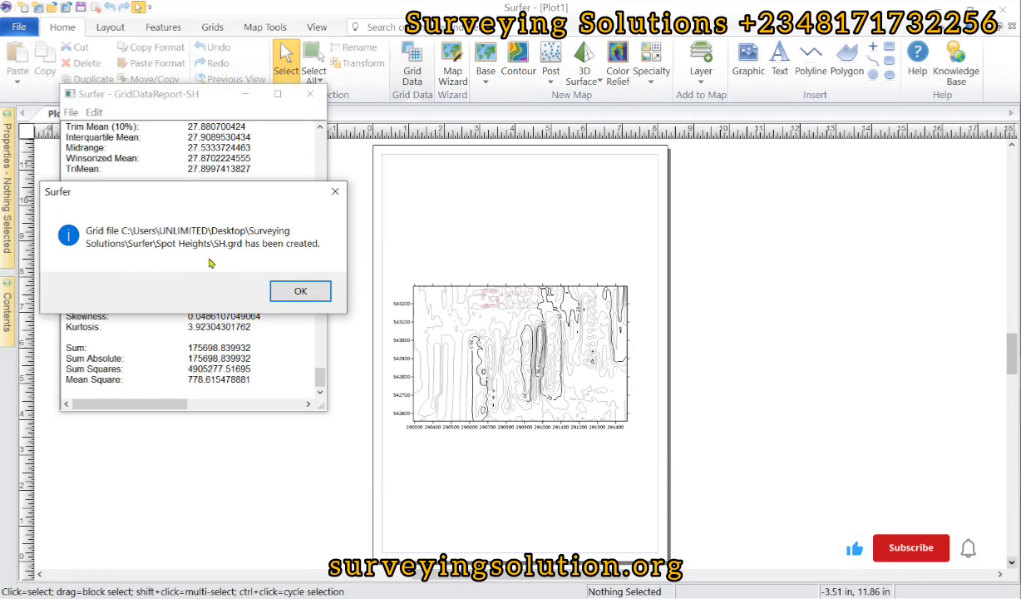
left_click(300, 290)
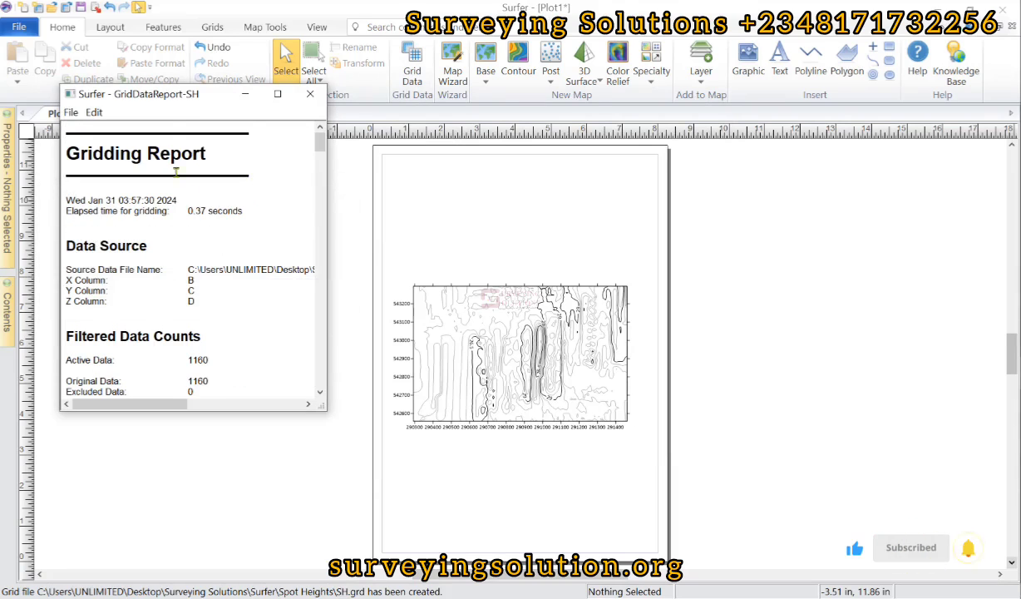
left_click(310, 93)
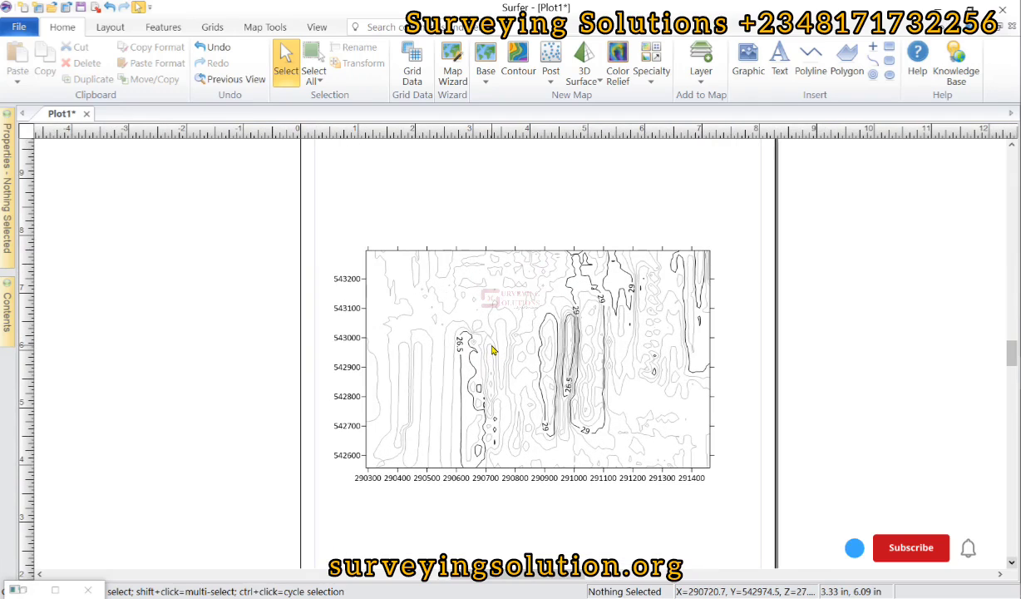
Step: Overlay a Specialty Grid Values map from SH.grd on the contour map
left_click(652, 60)
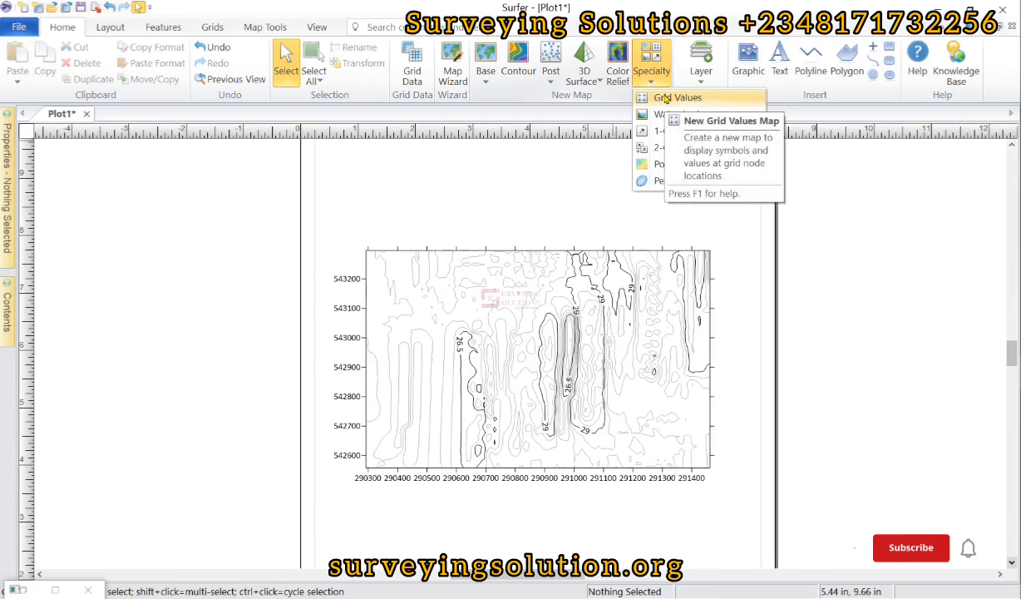
left_click(731, 121)
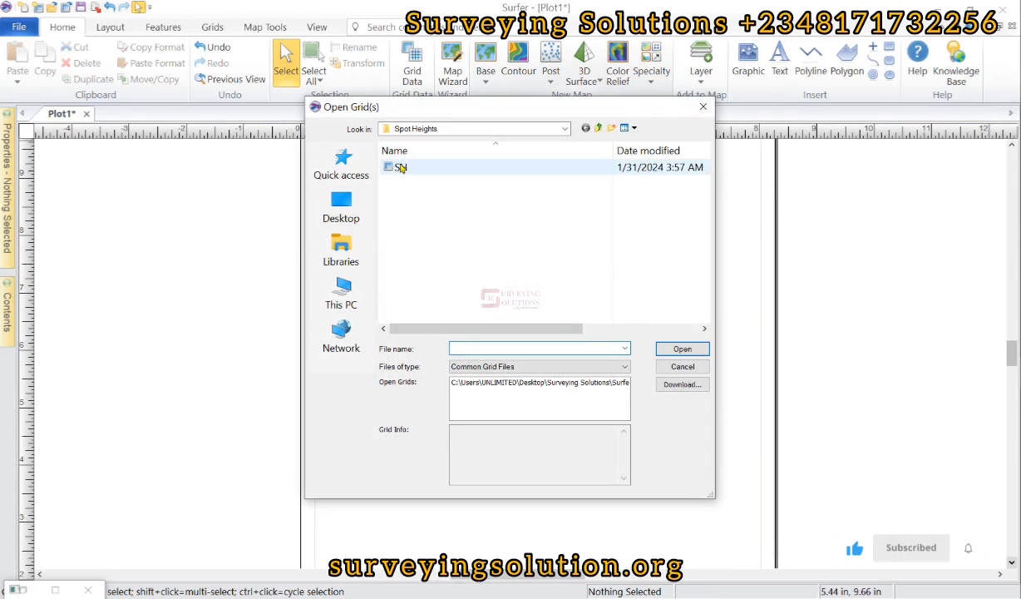
left_click(408, 167)
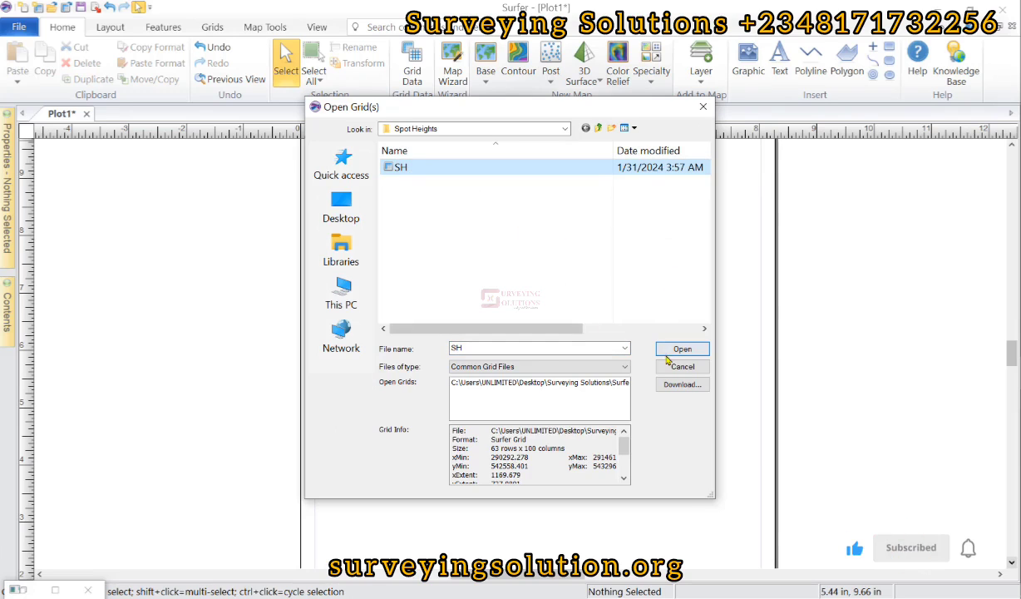
left_click(681, 348)
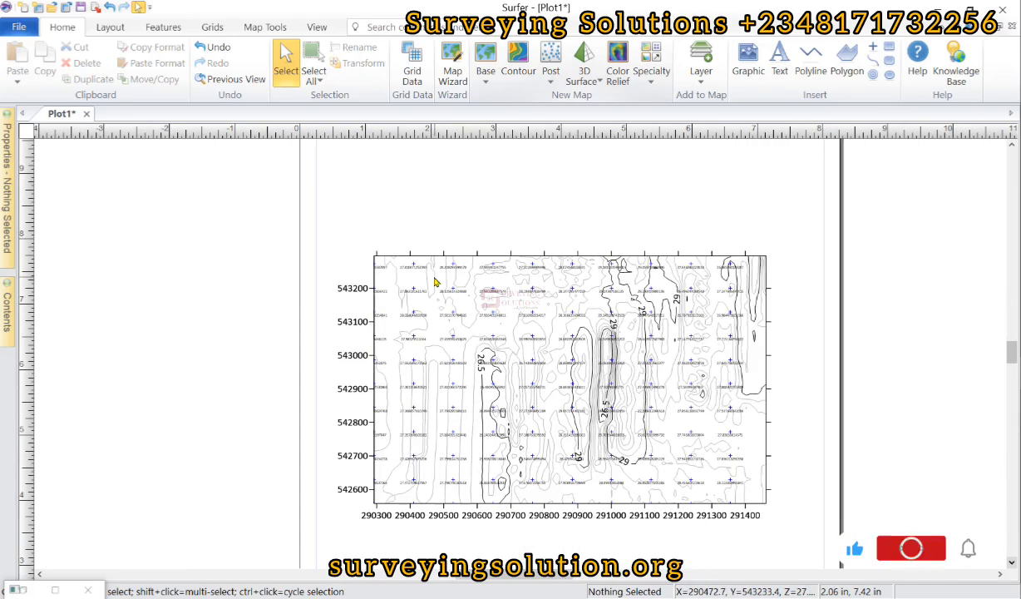
left_click(911, 547)
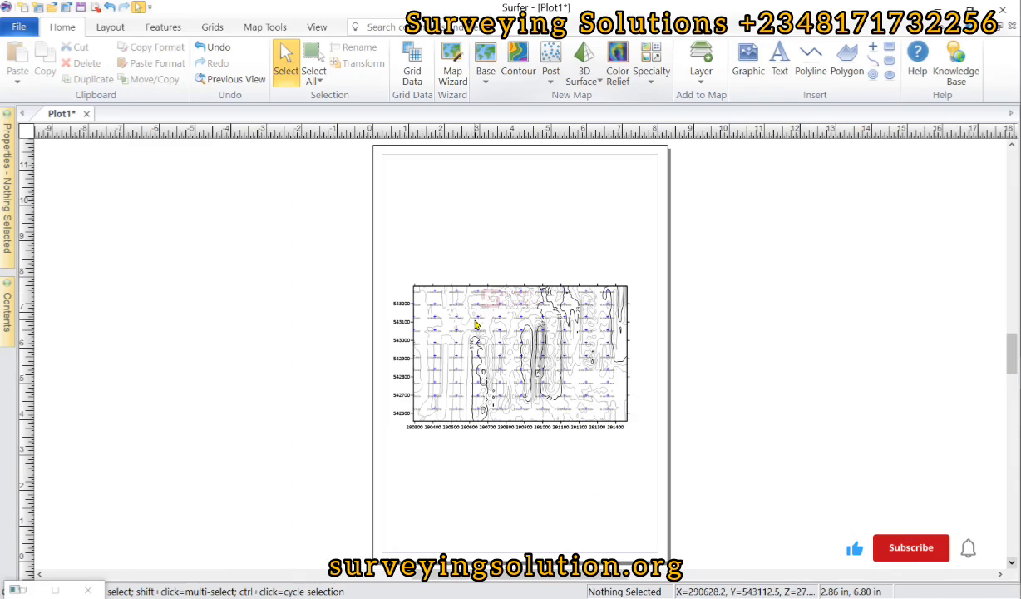
Step: Thin the grid value labels to X frequency 13 and Y frequency 8
left_click(476, 324)
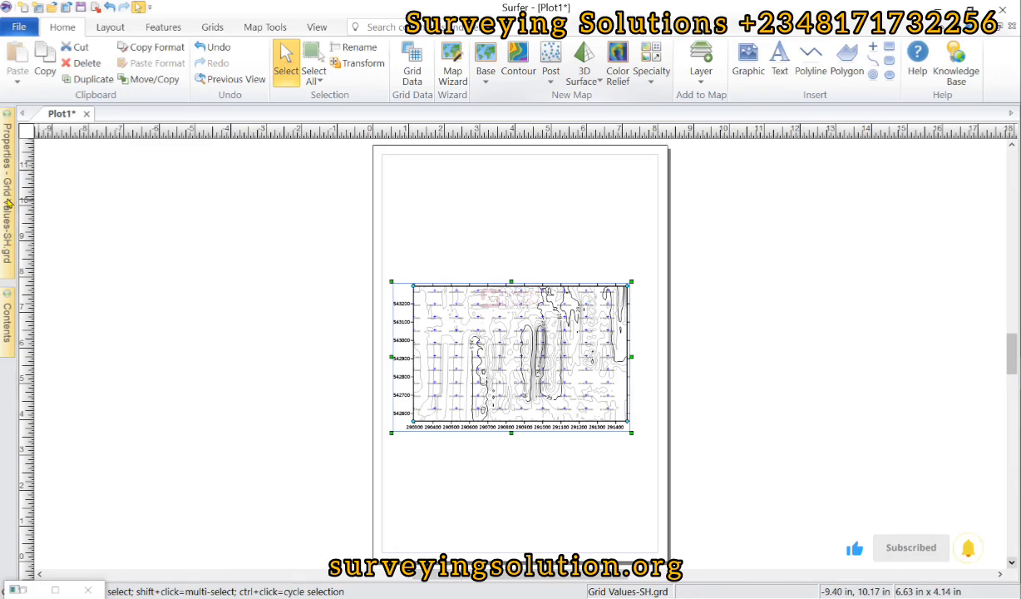
left_click(6, 199)
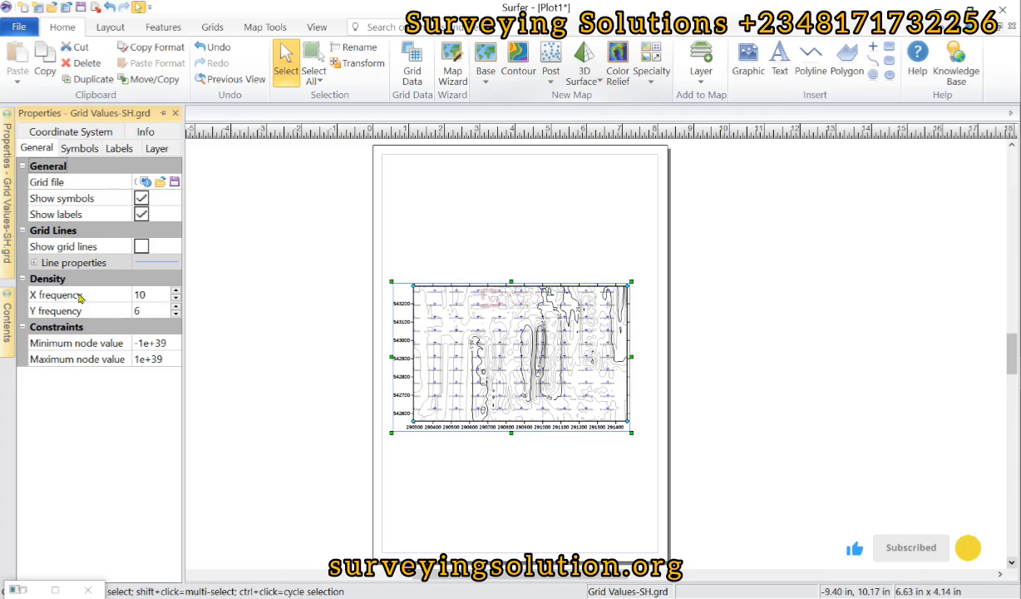
mouse_move(540, 321)
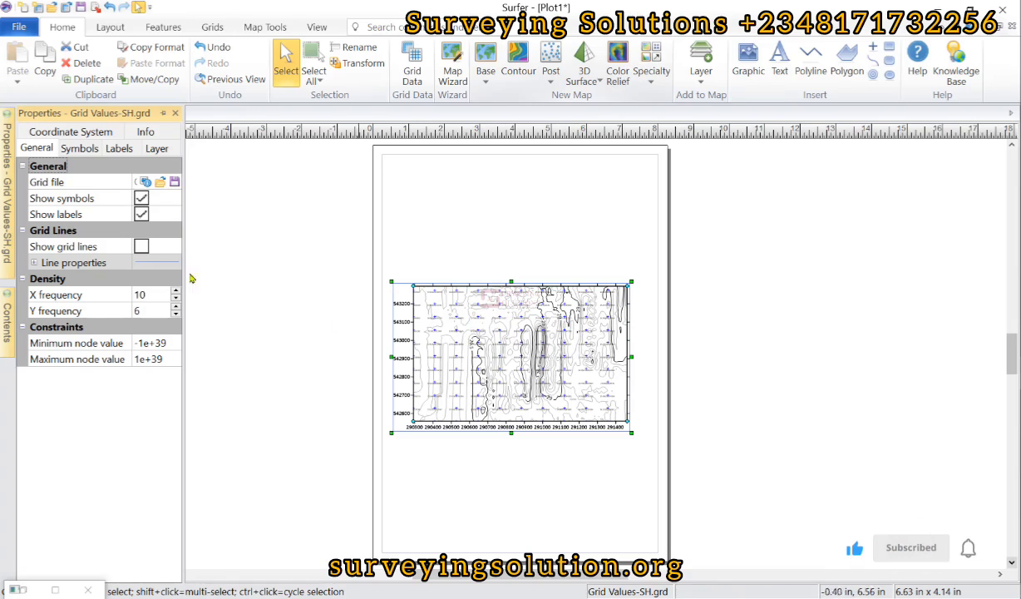
left_click(175, 290)
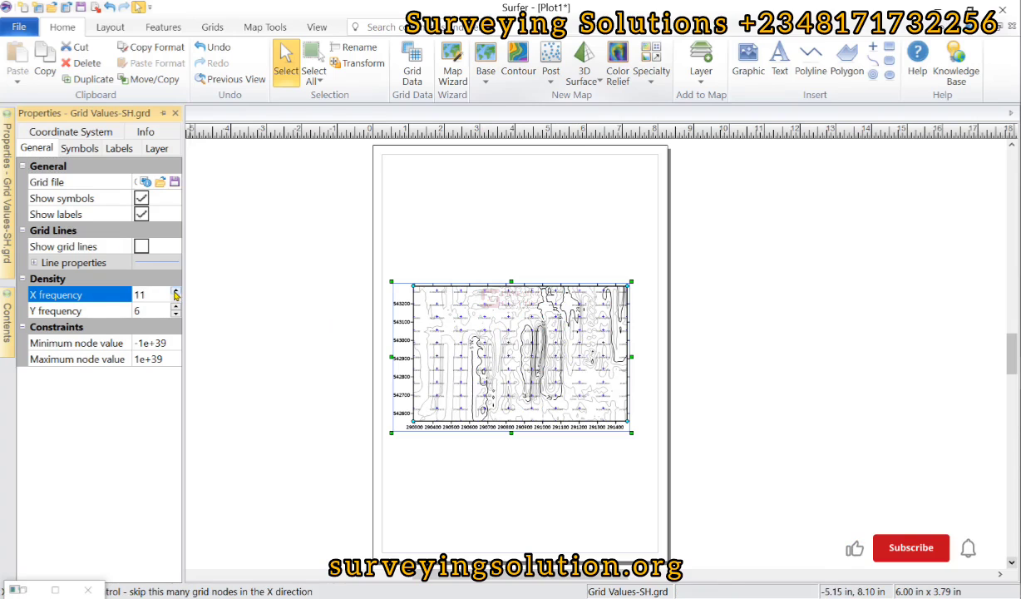
left_click(175, 290)
type("9")
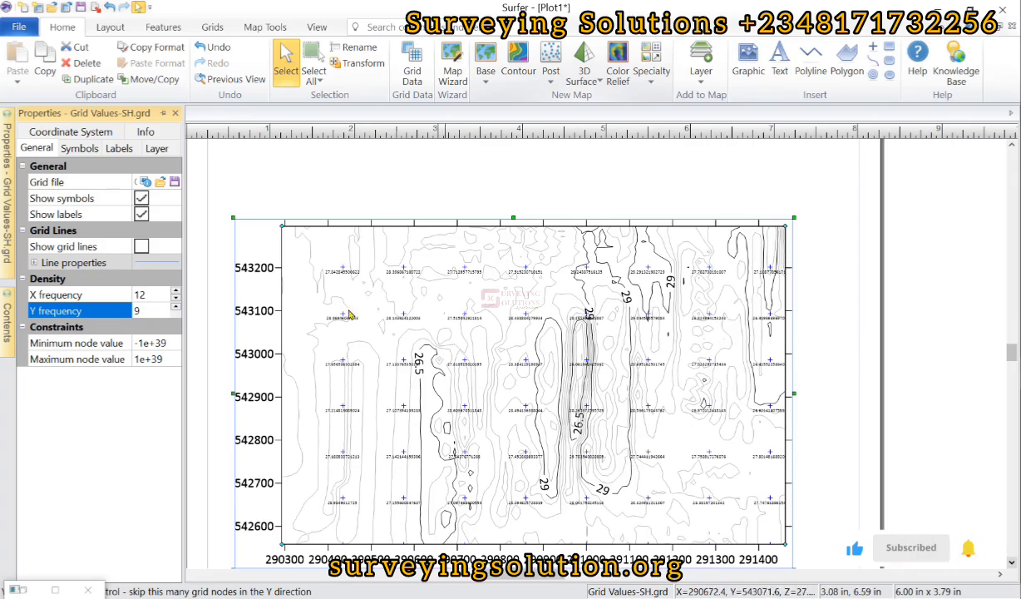
left_click(175, 315)
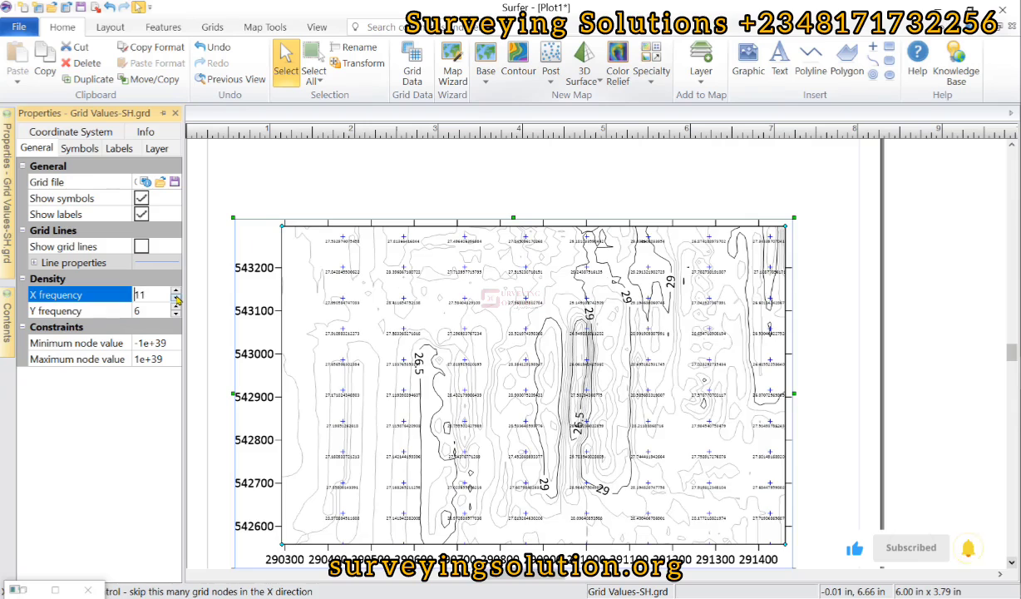
left_click(176, 298)
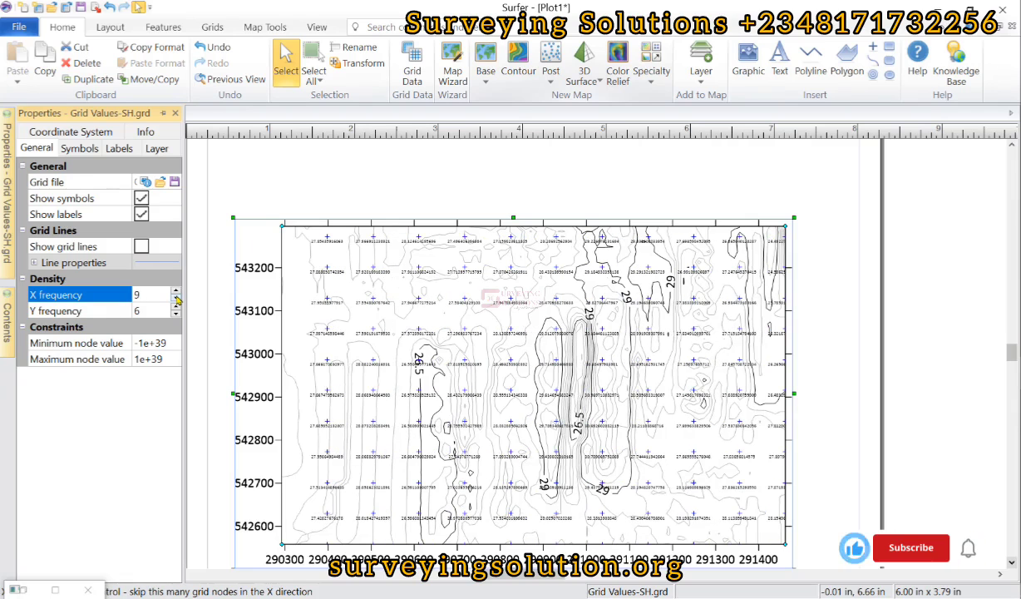
left_click(175, 290)
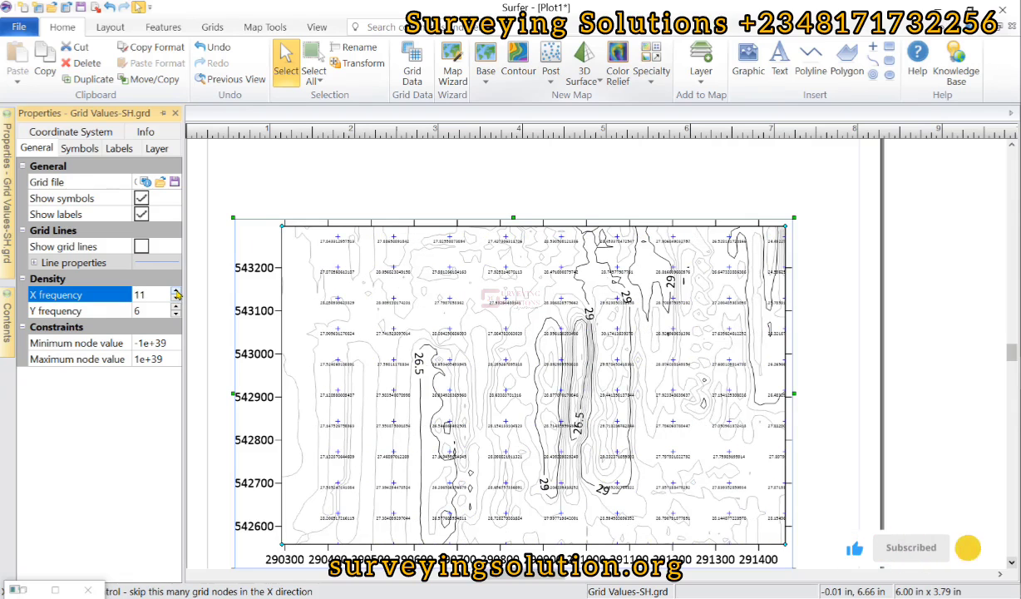
left_click(175, 291)
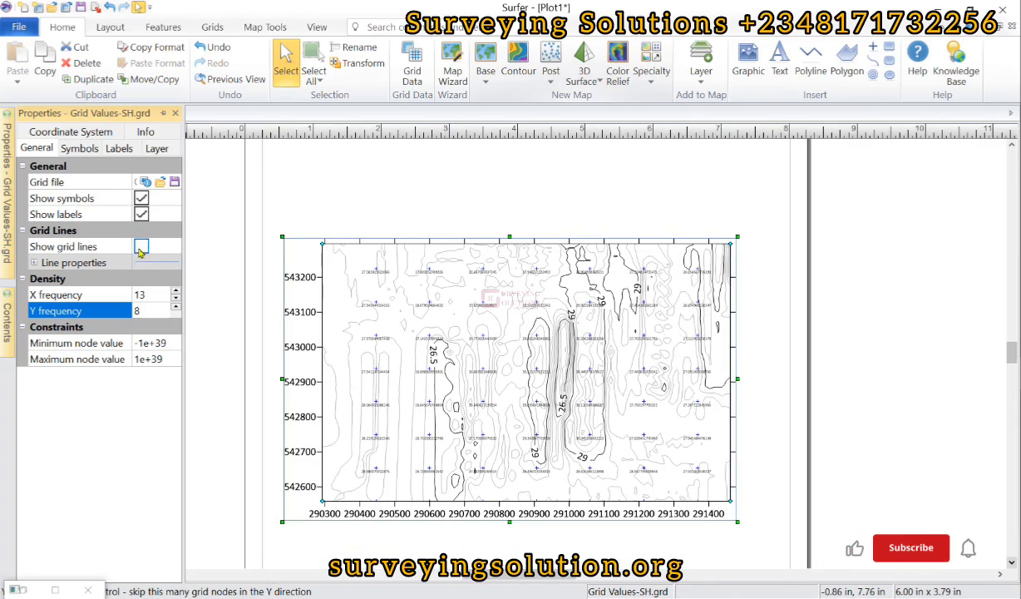
Step: Mark grid nodes with the plain cross symbol (Number 0) and show the Labels settings
left_click(141, 246)
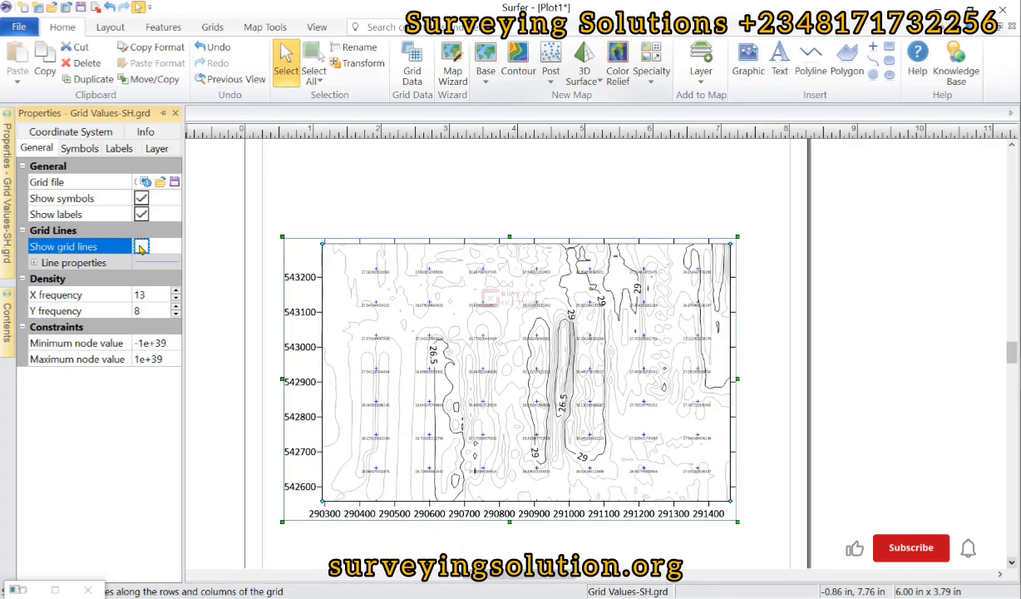
left_click(142, 246)
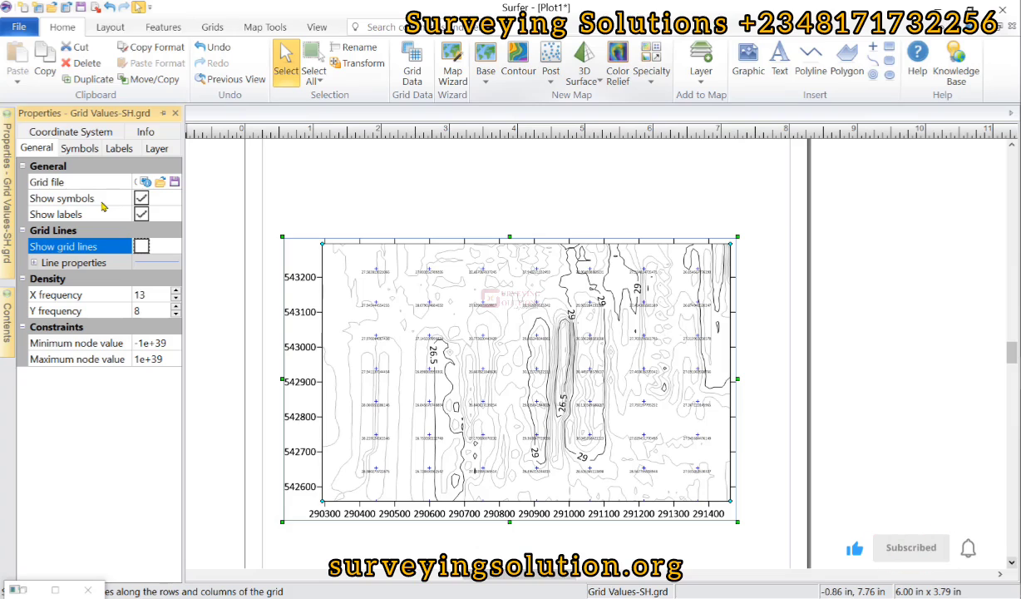
left_click(80, 148)
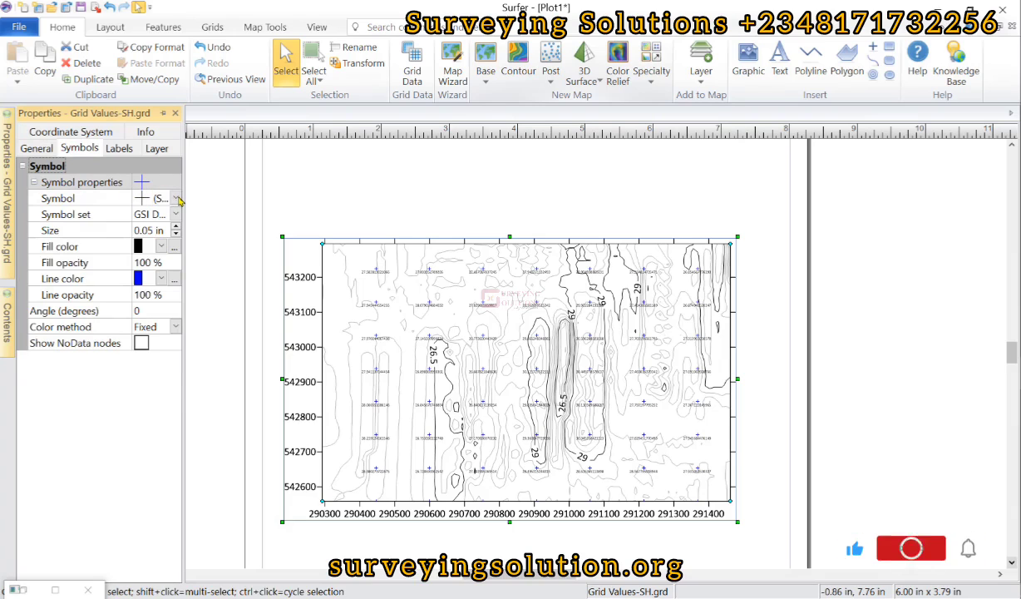
left_click(176, 198)
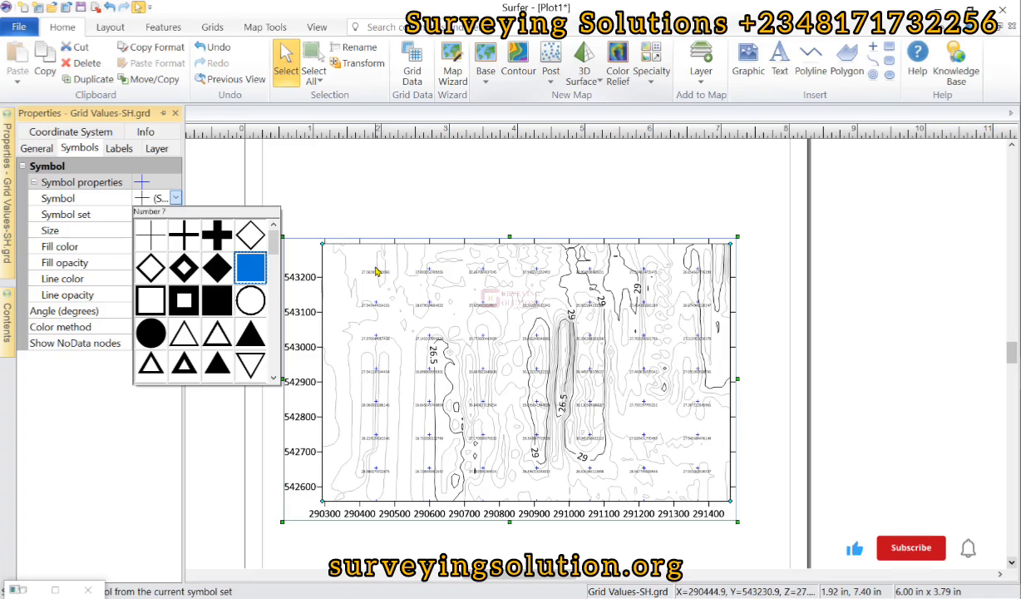
left_click(150, 233)
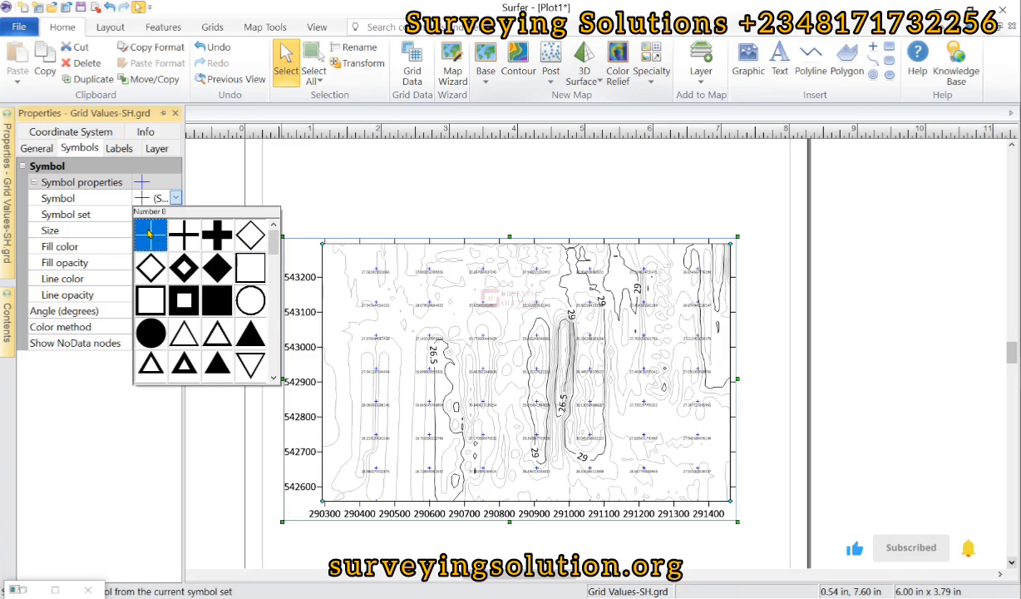
left_click(150, 233)
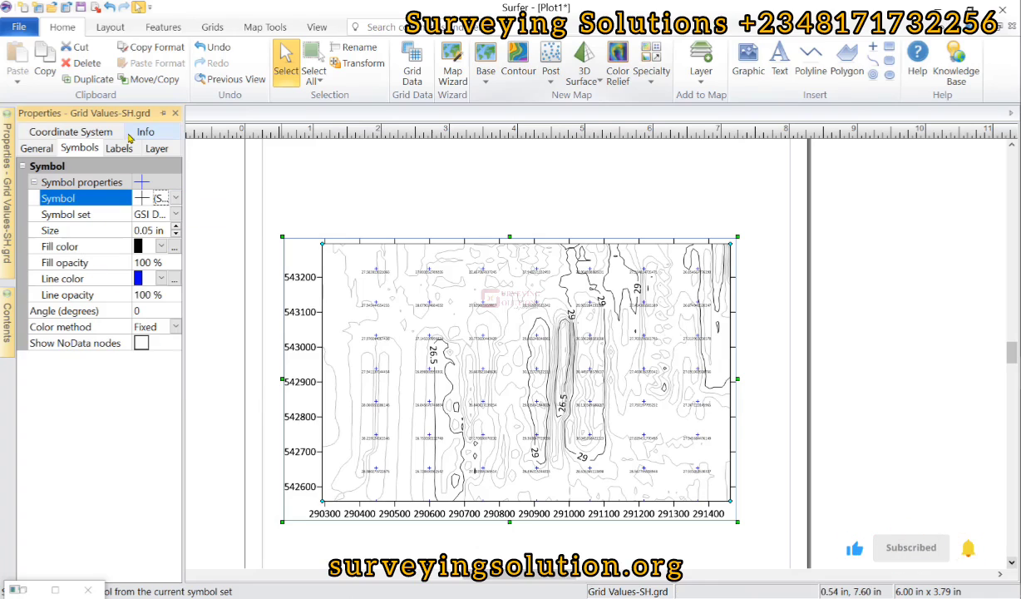
left_click(119, 148)
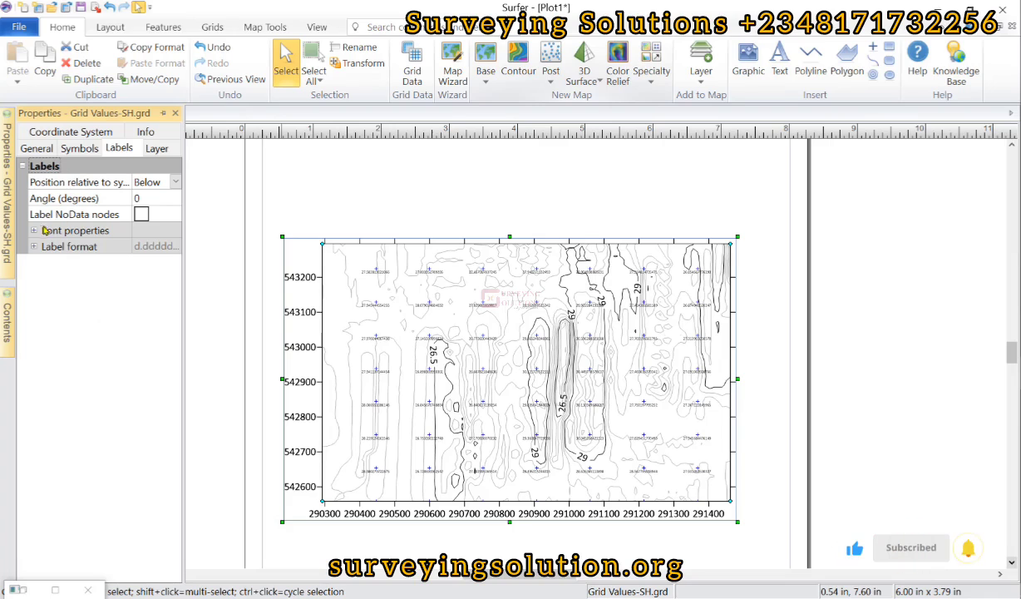
Step: Set the label font size to 10 points and expand the Label format settings
left_click(33, 230)
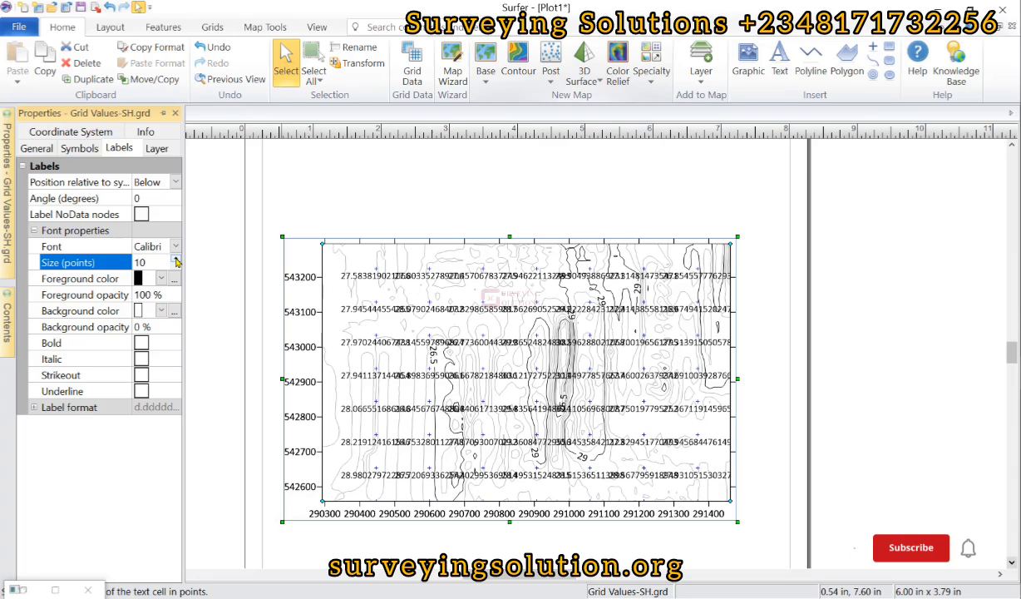
left_click(910, 547)
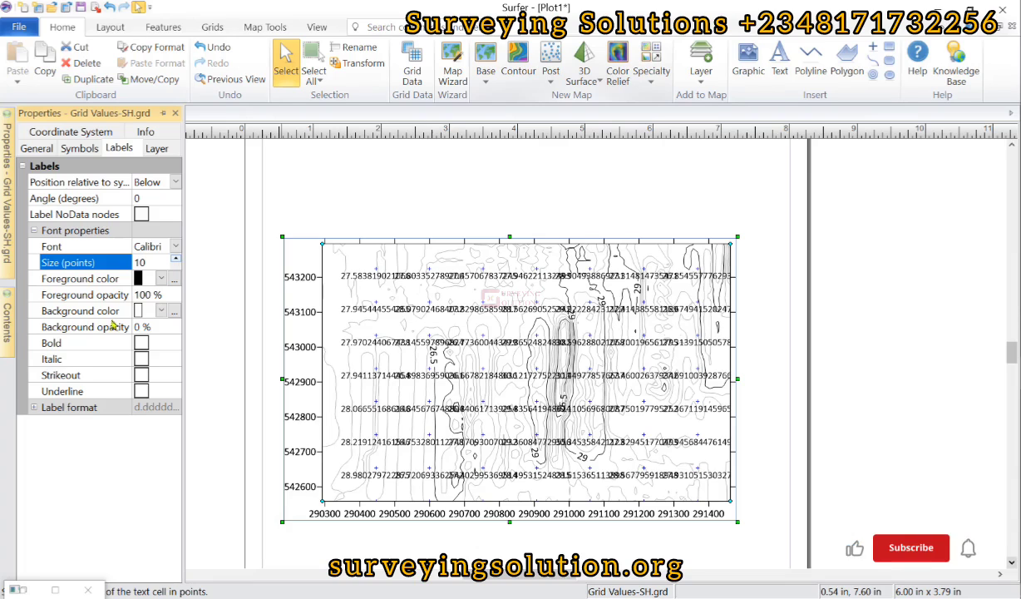
left_click(30, 407)
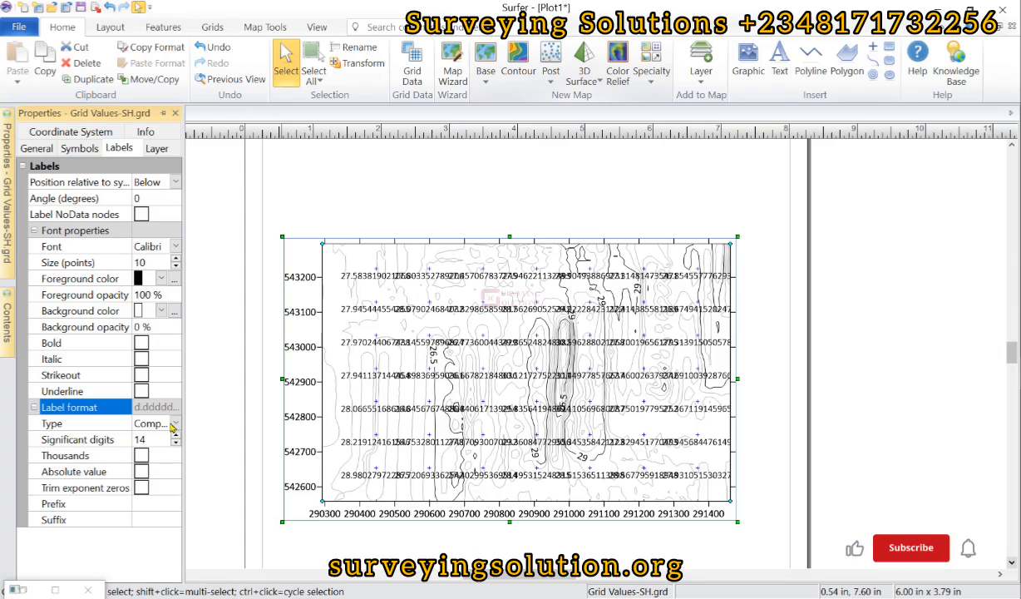
mouse_move(392, 278)
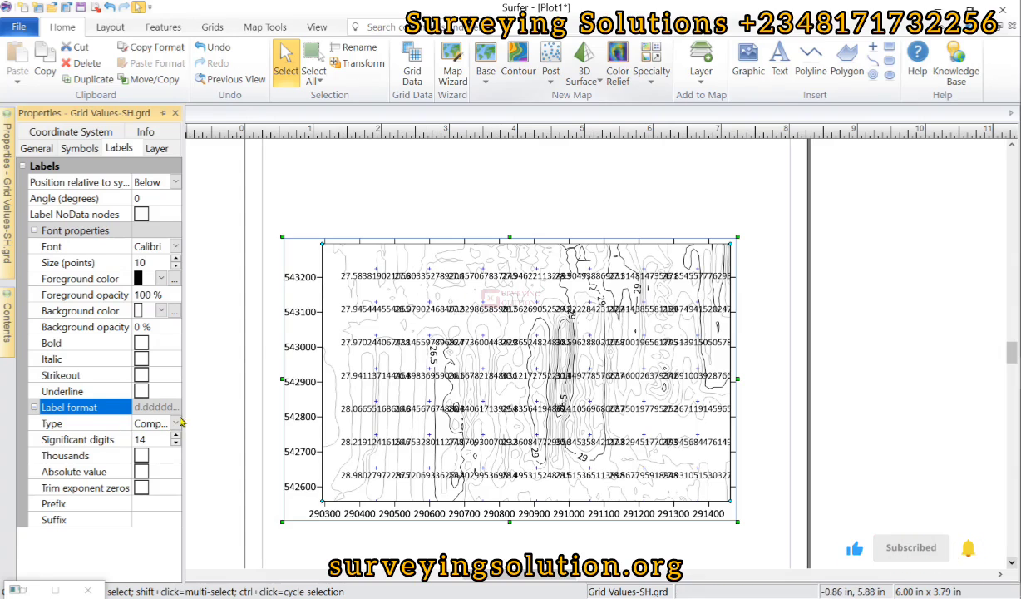
Step: Set the label format to Fixed with 2 decimal digits
left_click(174, 422)
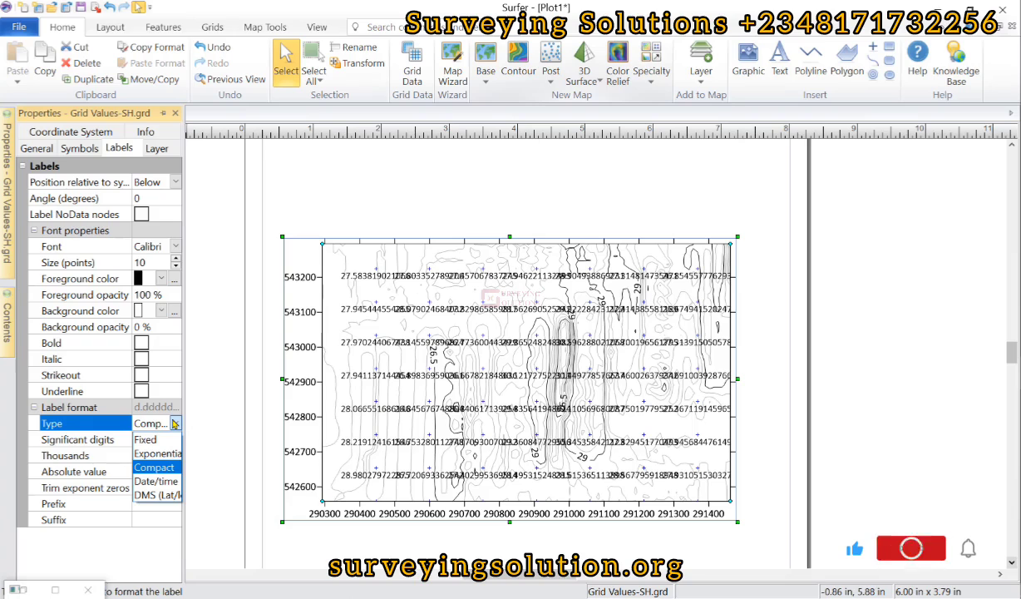
left_click(145, 439)
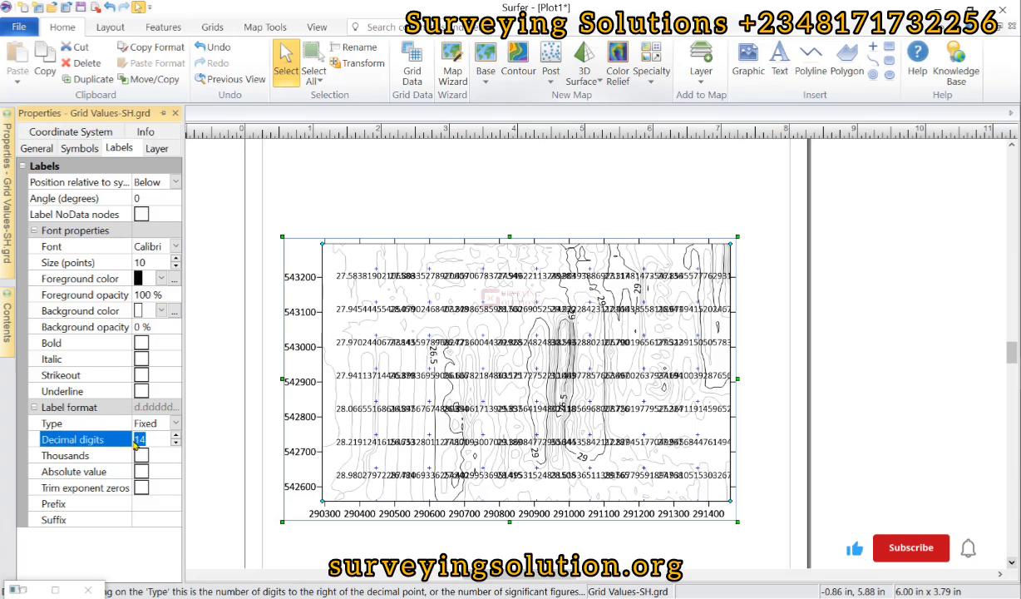
type("2")
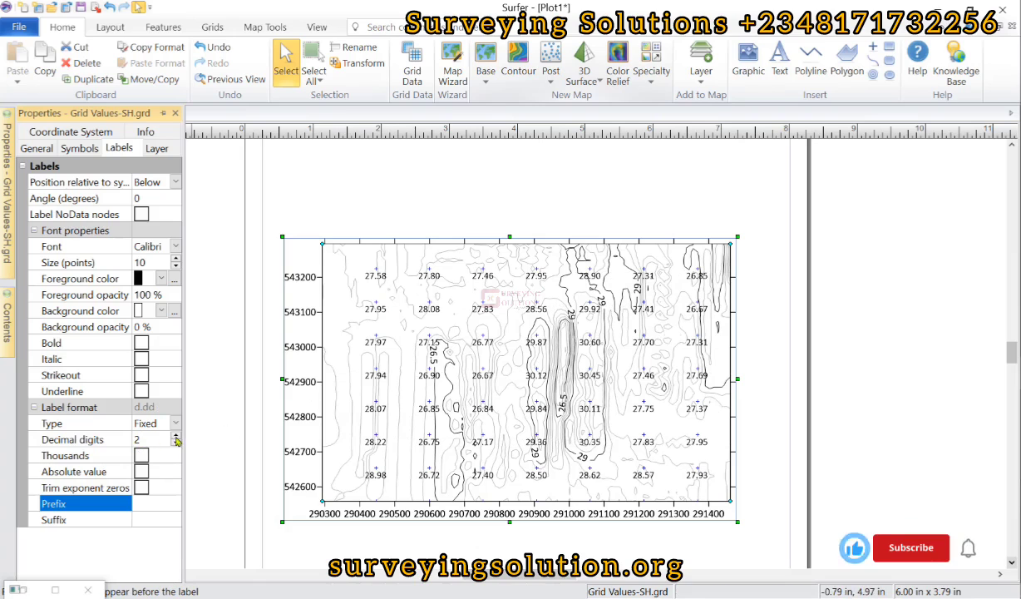
left_click(175, 435)
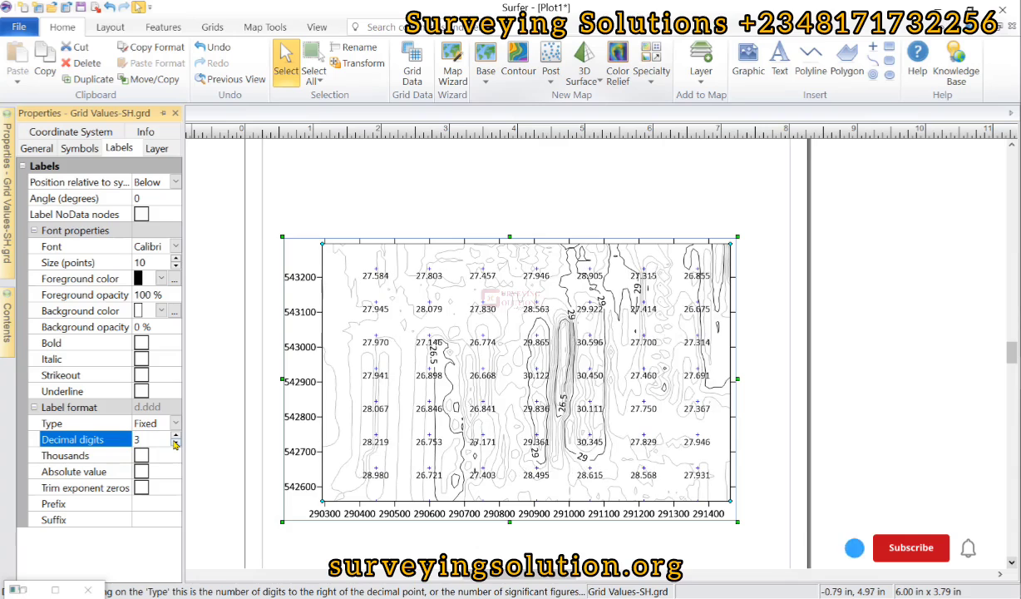
left_click(176, 443)
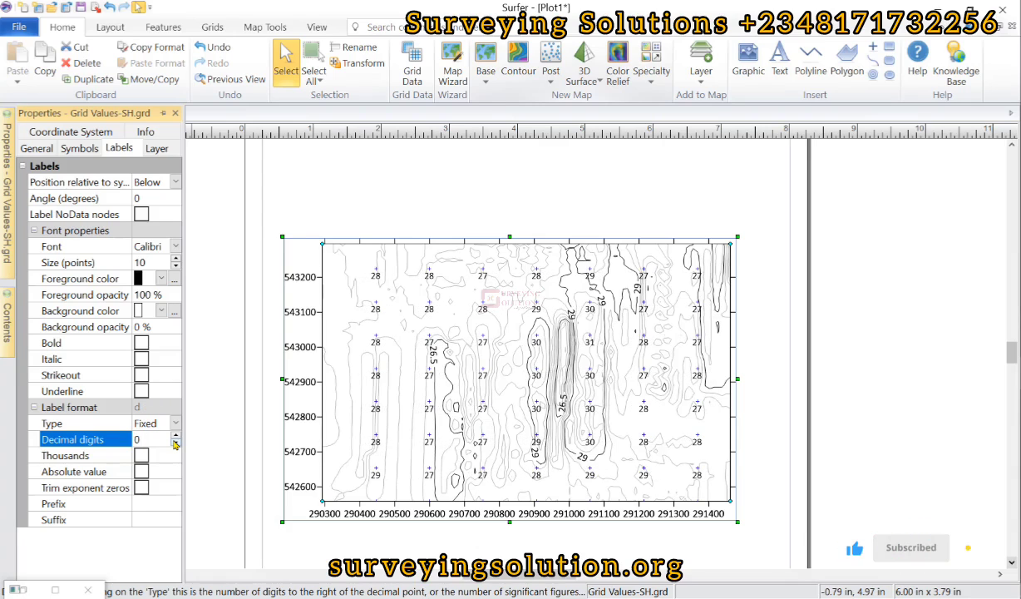
left_click(174, 435)
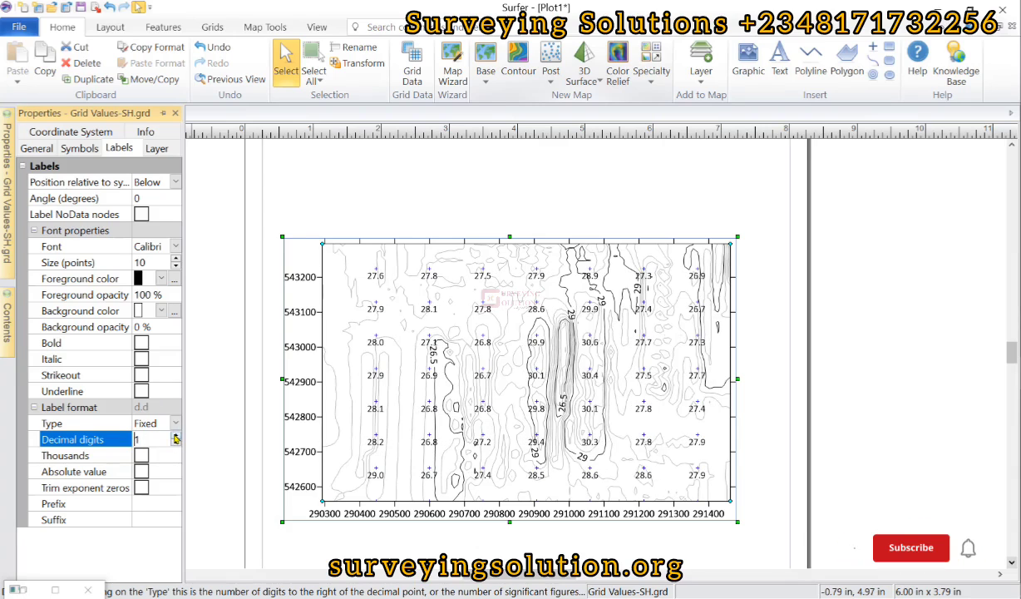
left_click(175, 435)
type("m")
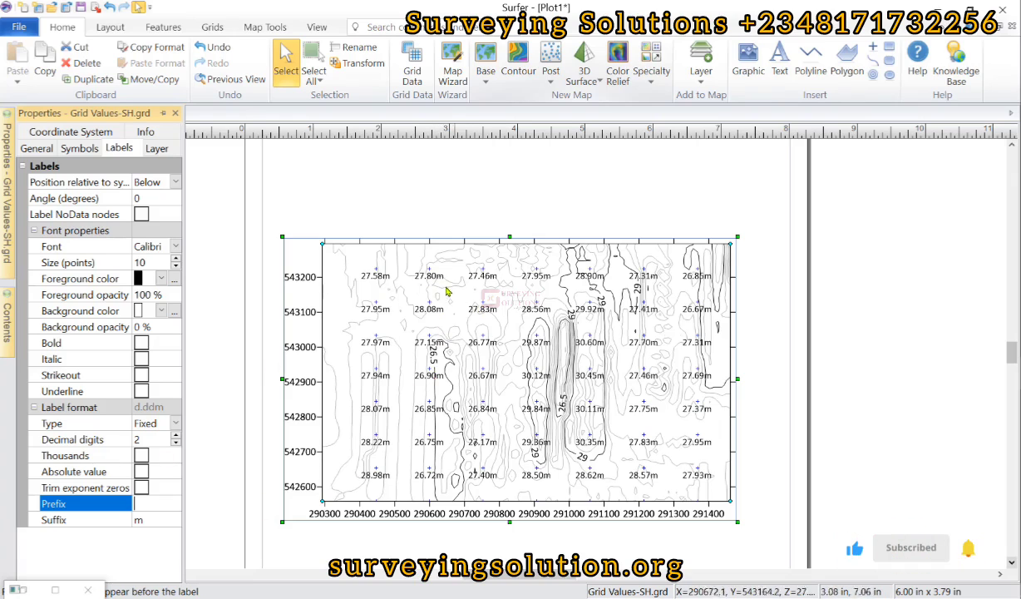
mouse_move(327, 324)
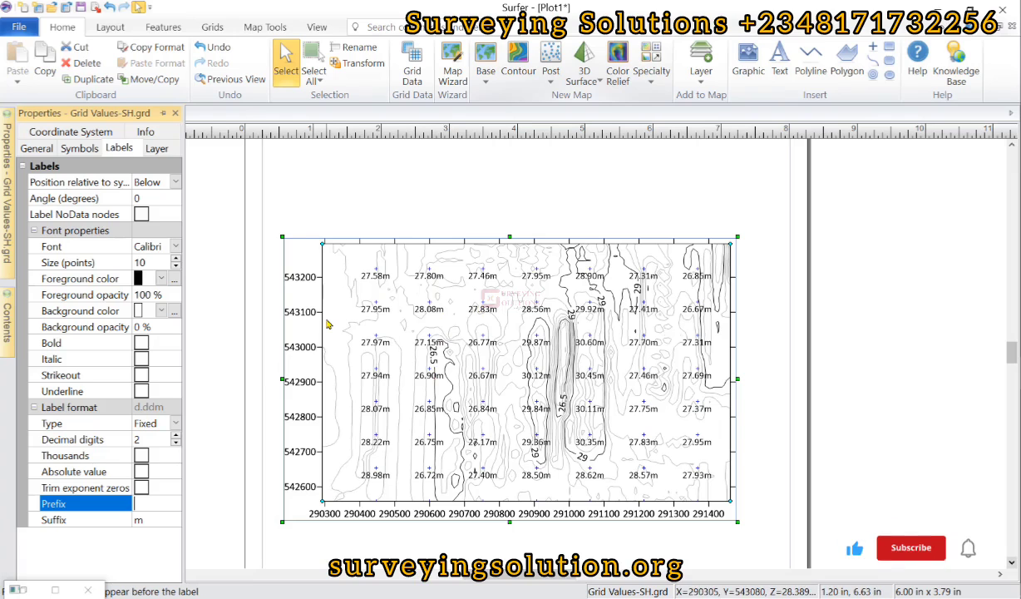
Step: Add an 'm' label suffix, try font sizes 14 and 16, and return to 10 points
left_click(652, 58)
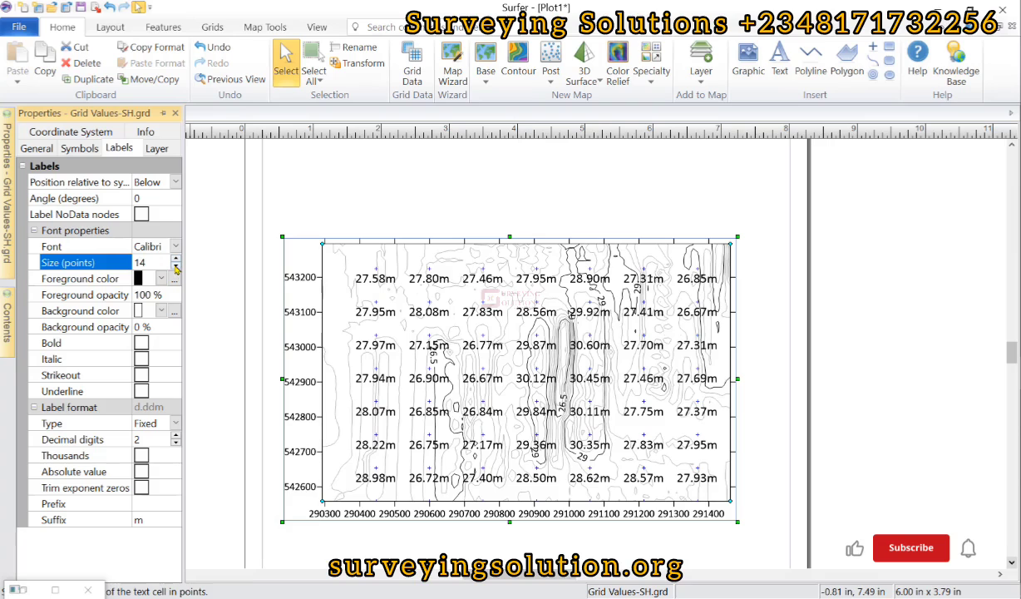
left_click(175, 259)
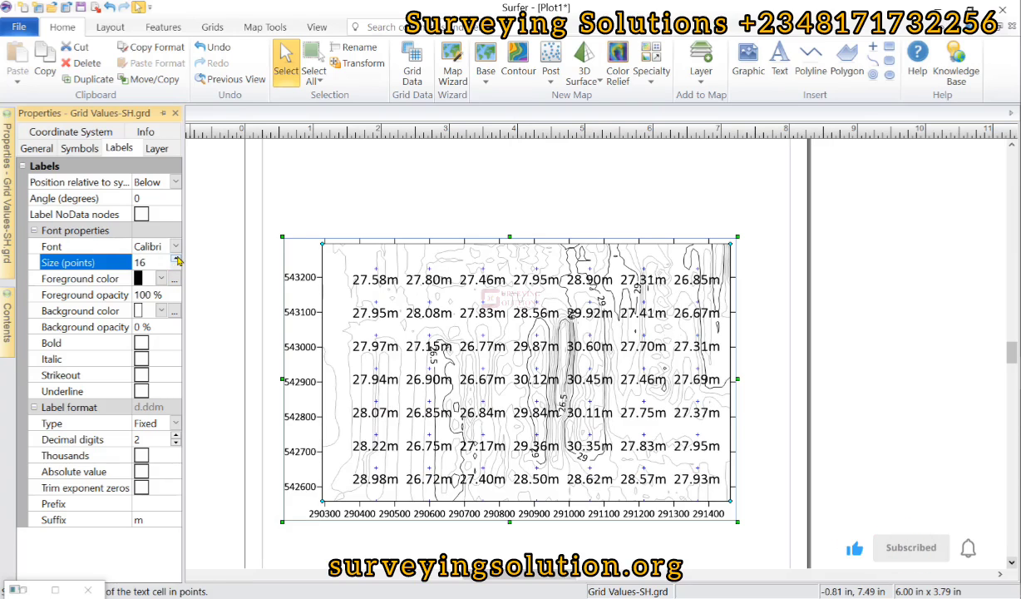
left_click(176, 266)
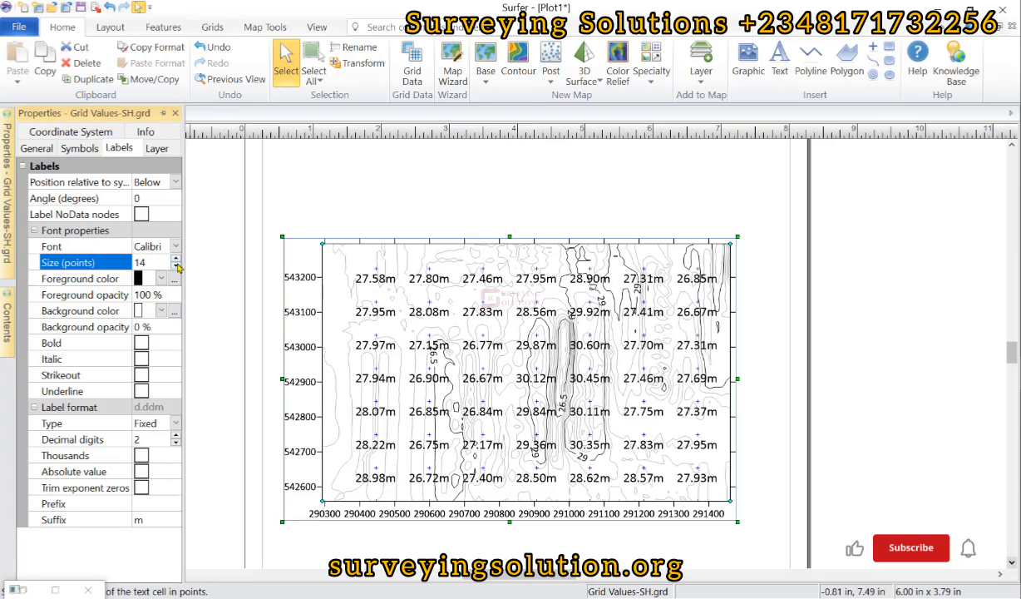
left_click(175, 266)
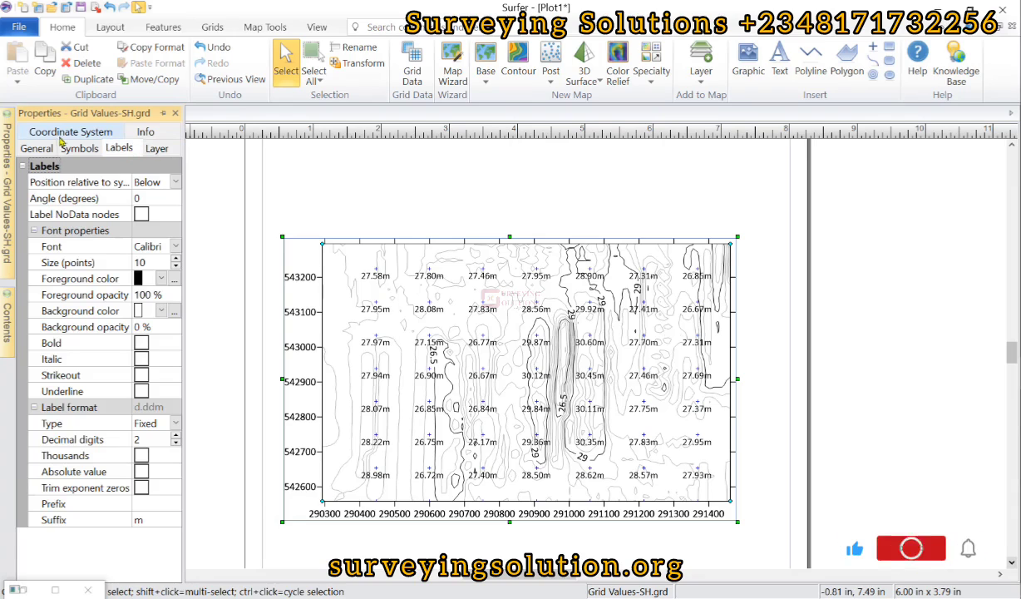
Step: Browse the WGS84 UTM projected systems in the coordinate system dialog, then close it
left_click(36, 132)
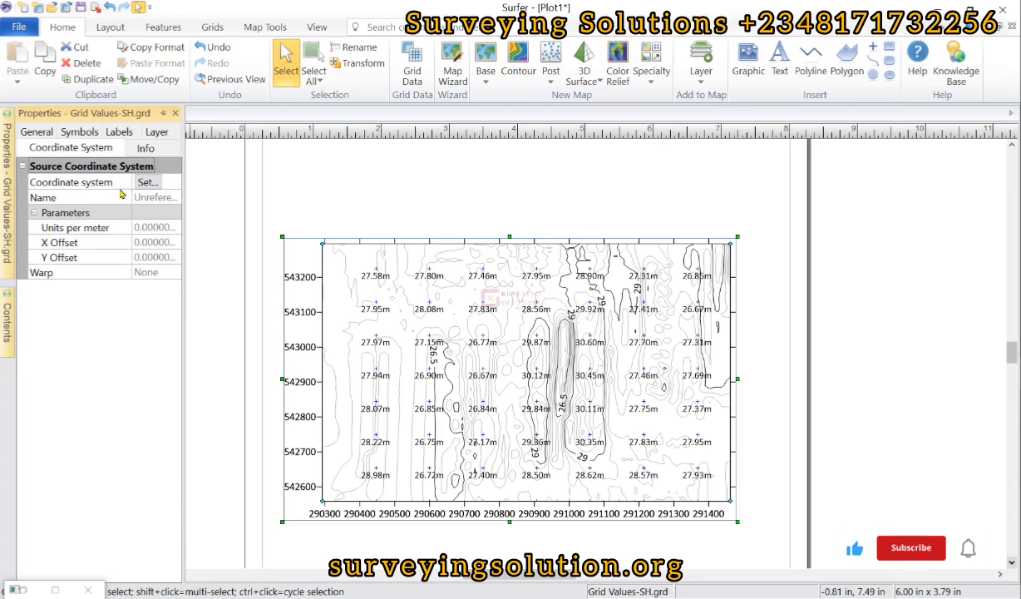
left_click(147, 181)
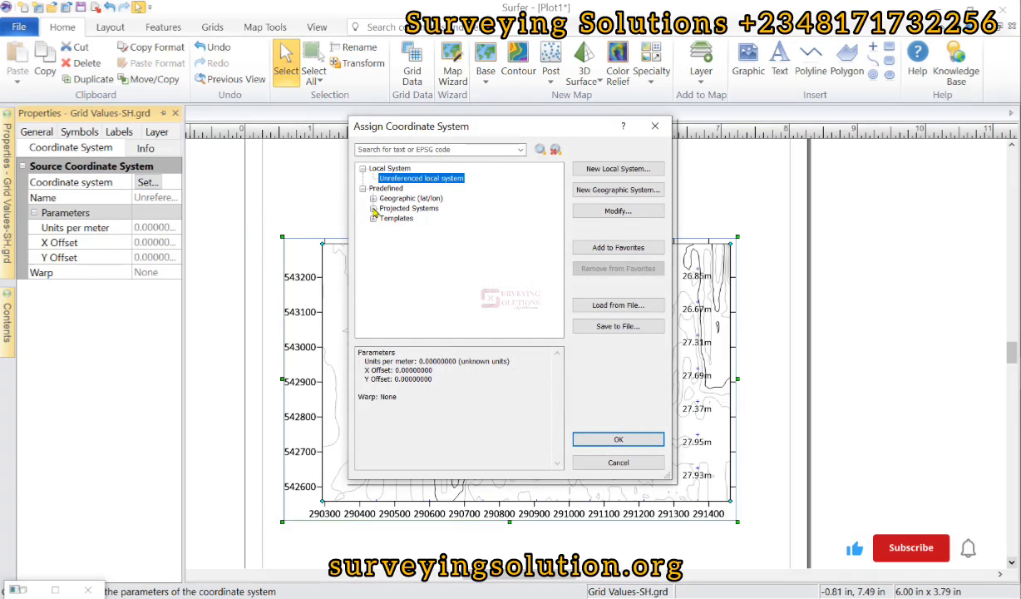
left_click(373, 198)
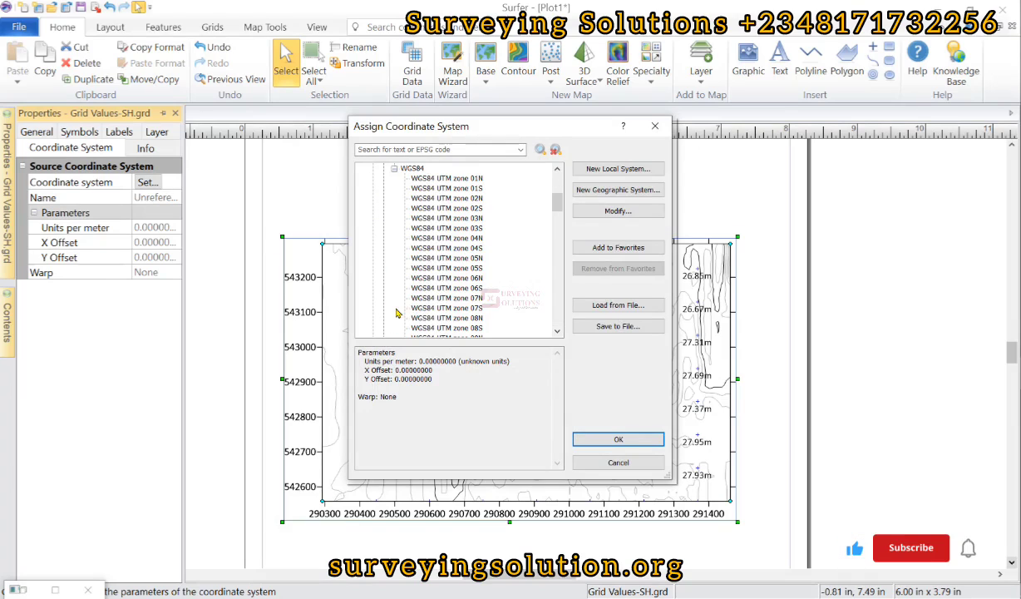
scroll("down", 3)
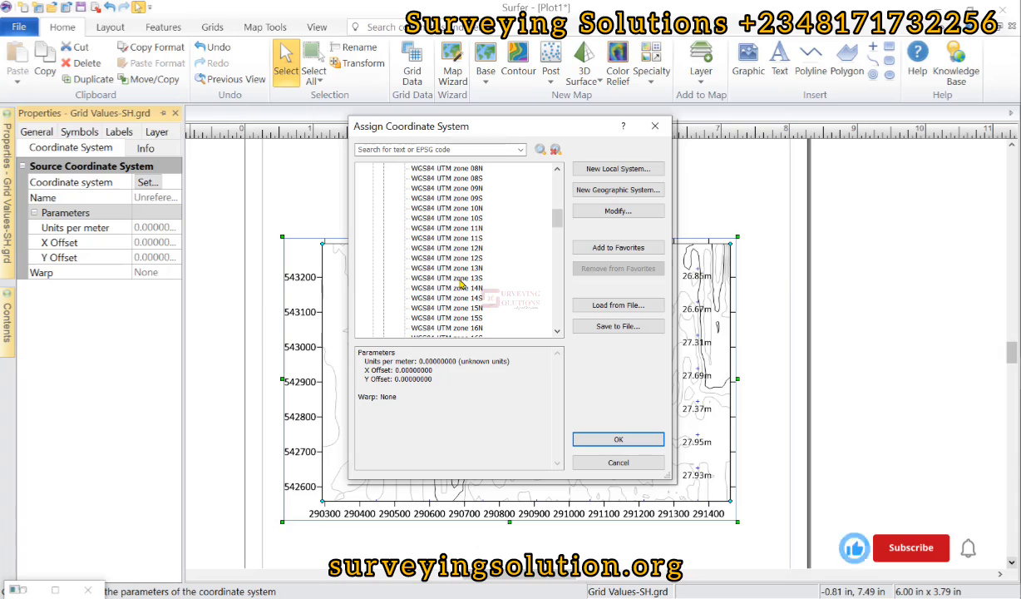
scroll("down", 3)
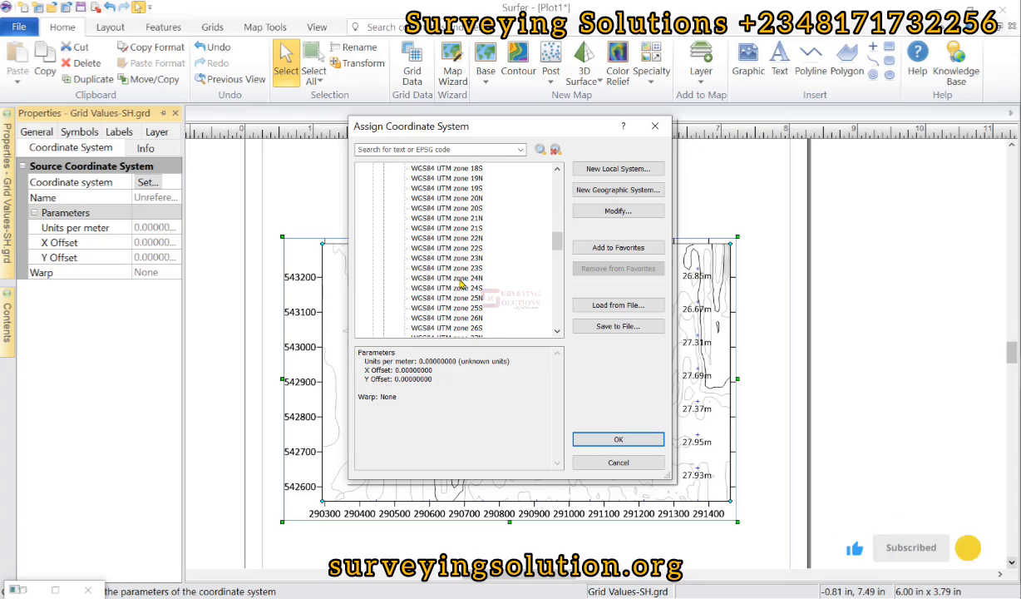
scroll("down", 3)
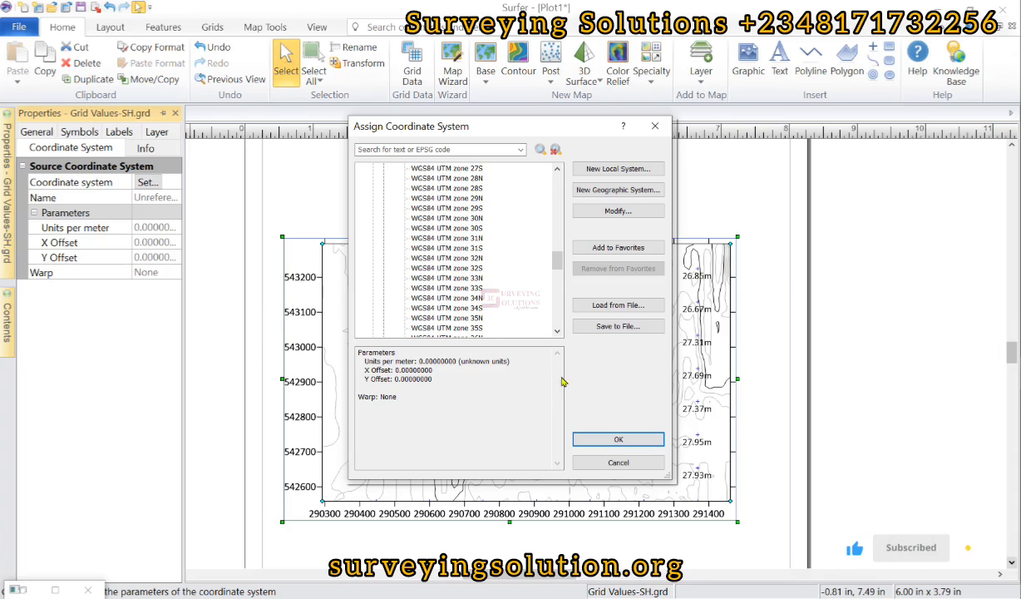
left_click(618, 439)
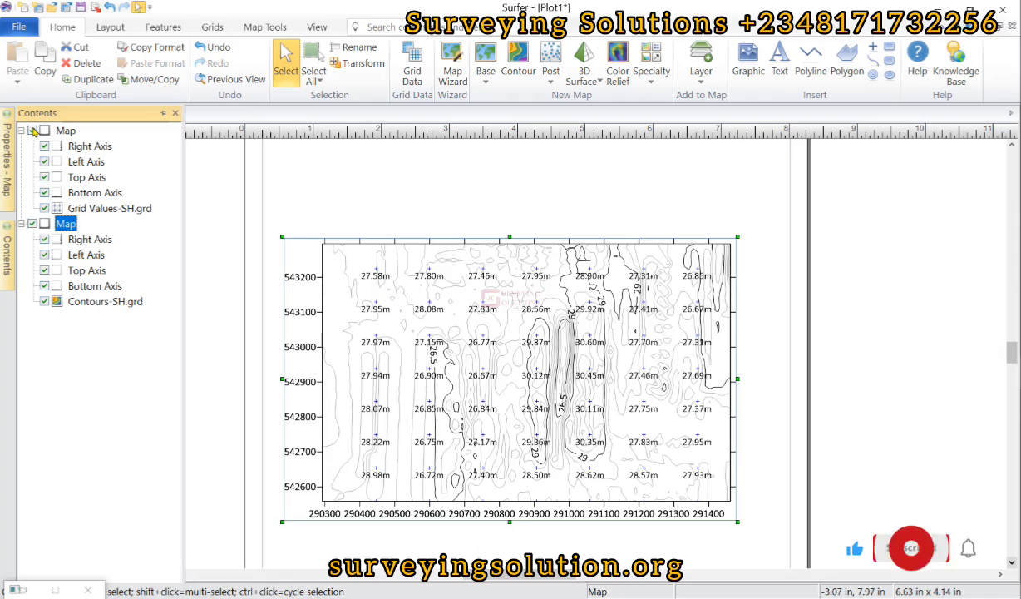
Step: Turn off the Right, Left, Top and Bottom axes under both map objects
left_click(911, 547)
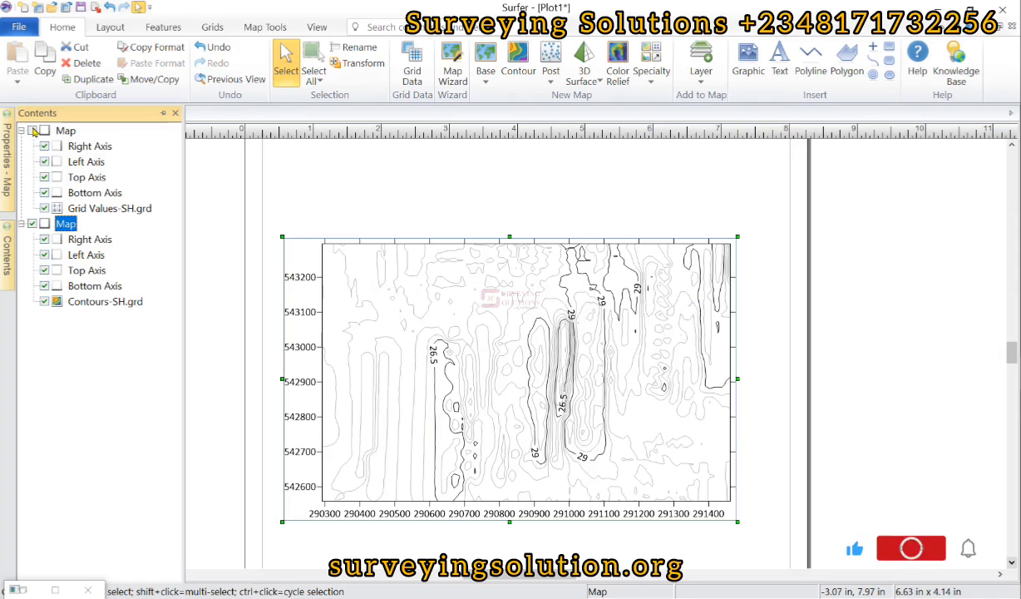
left_click(910, 547)
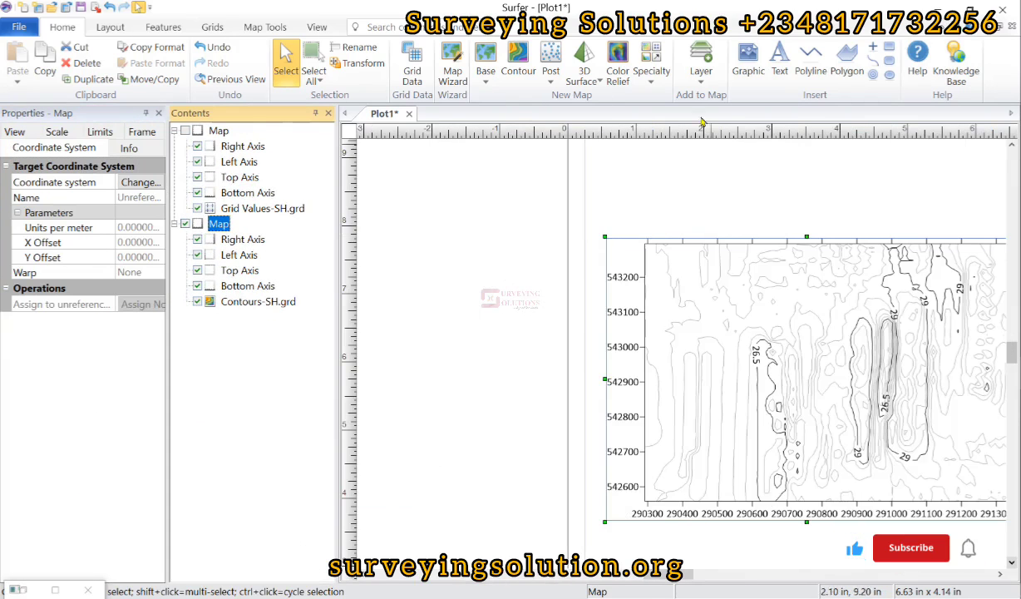
left_click(186, 130)
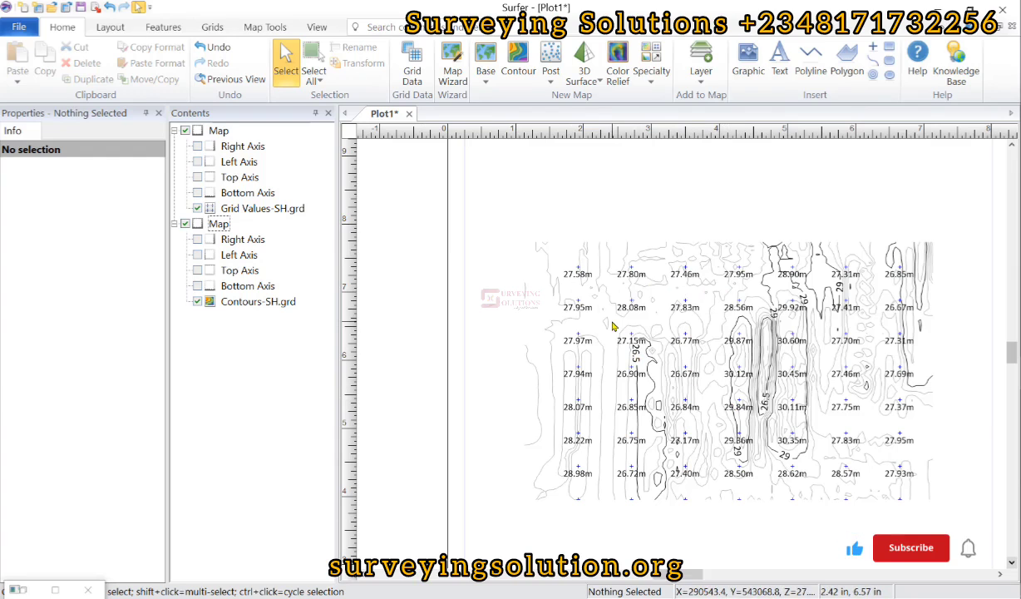
left_click(911, 547)
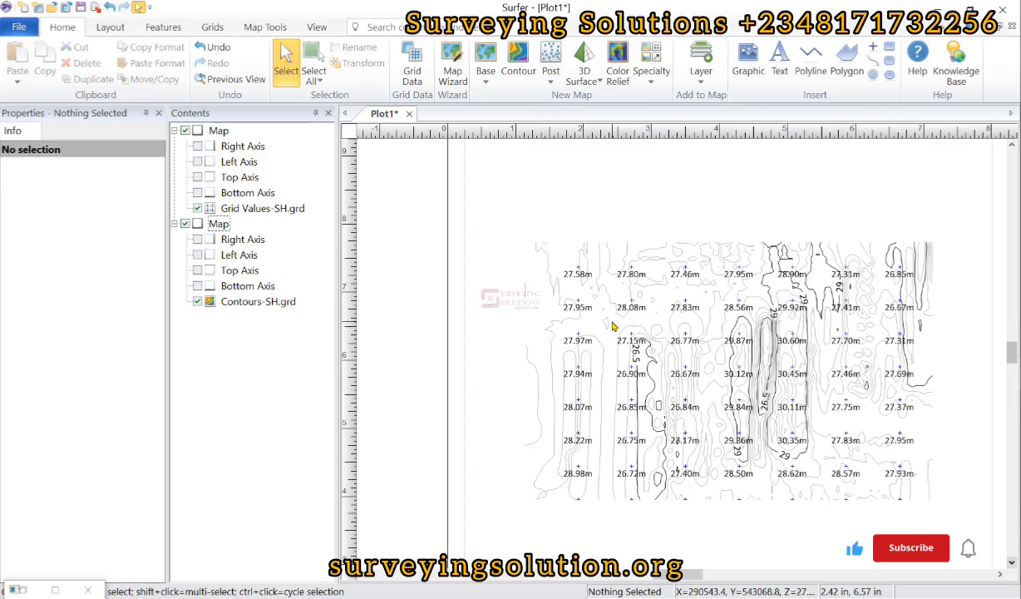
left_click(910, 547)
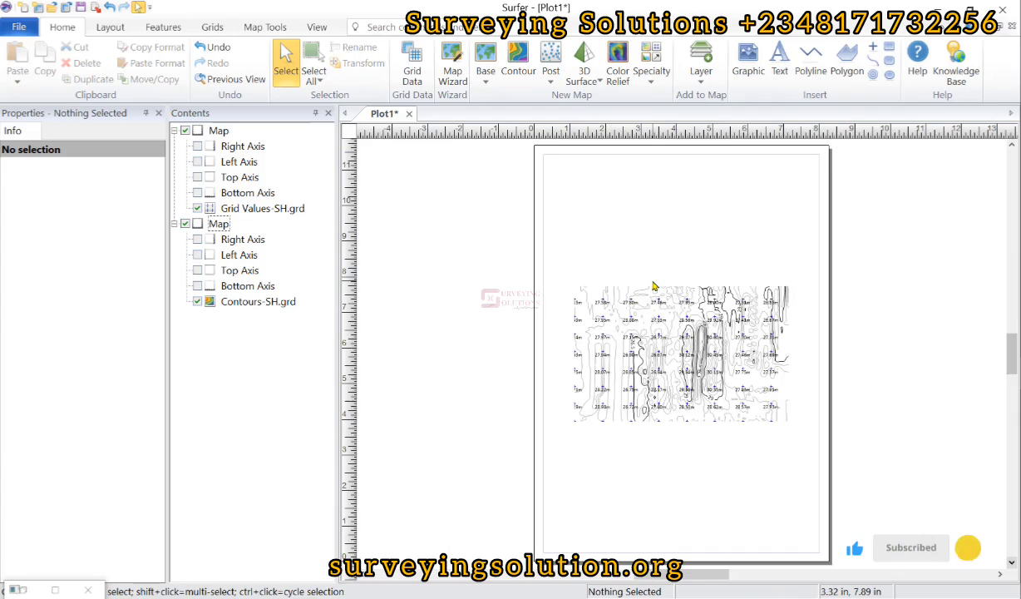
mouse_move(578, 366)
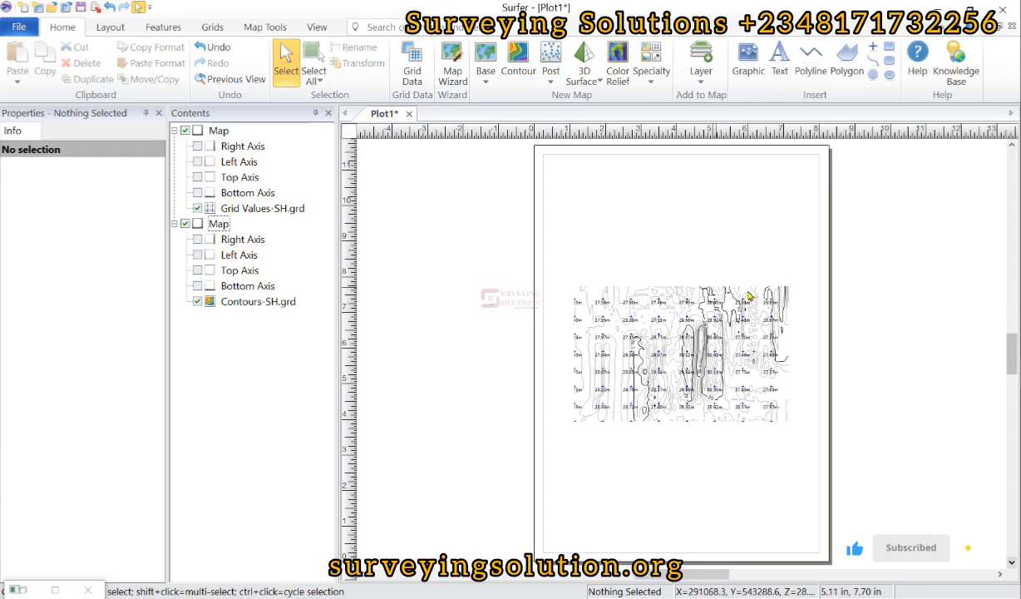
mouse_move(744, 242)
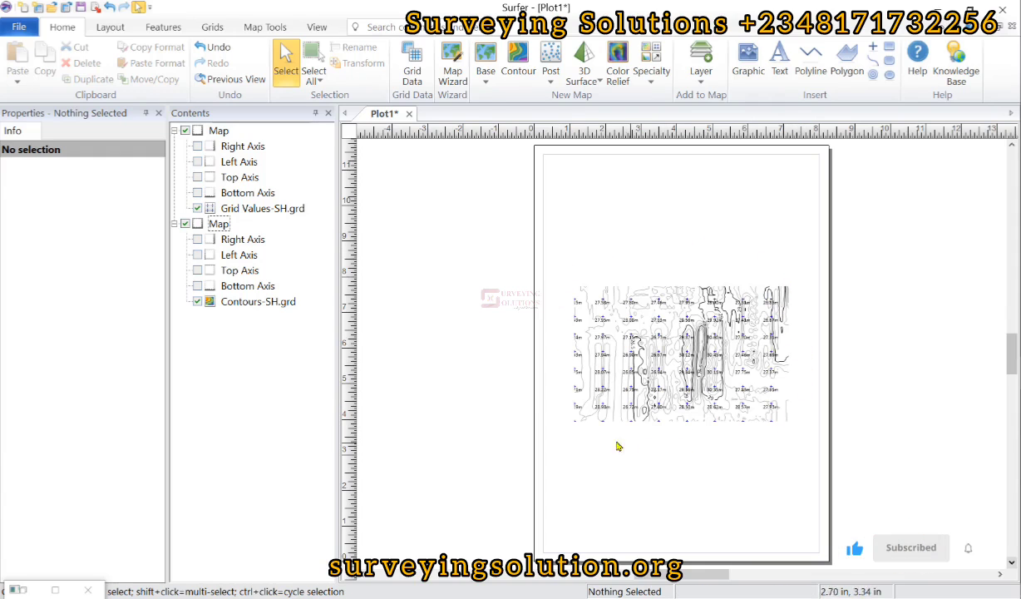
mouse_move(801, 372)
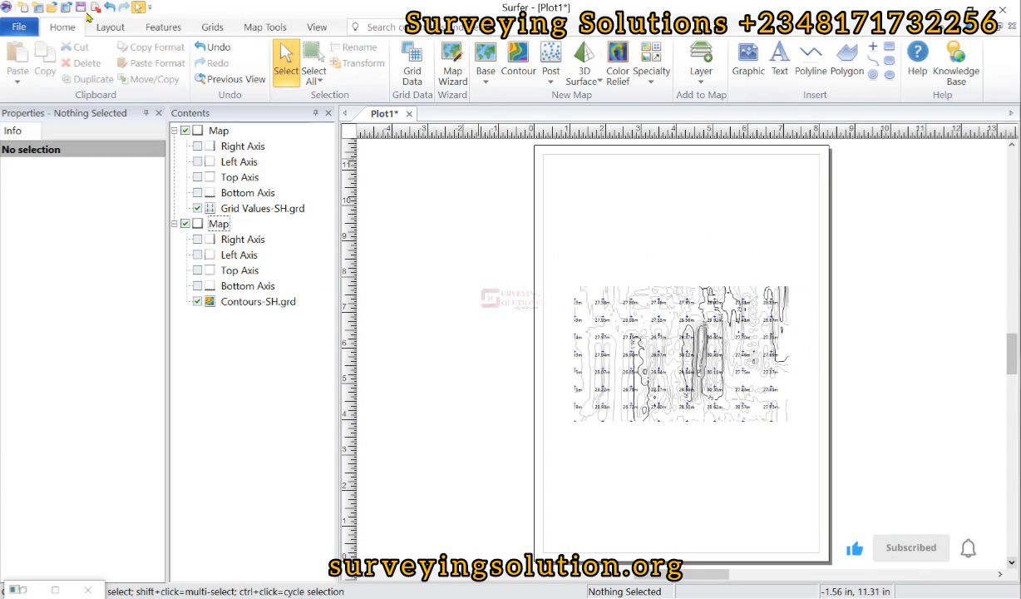
mouse_move(615, 305)
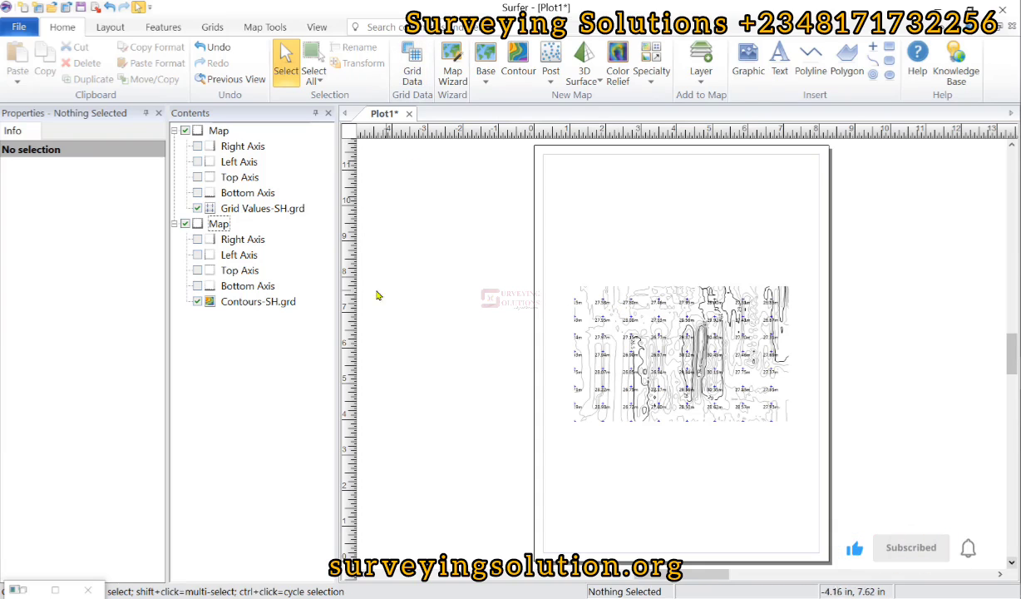
mouse_move(640, 384)
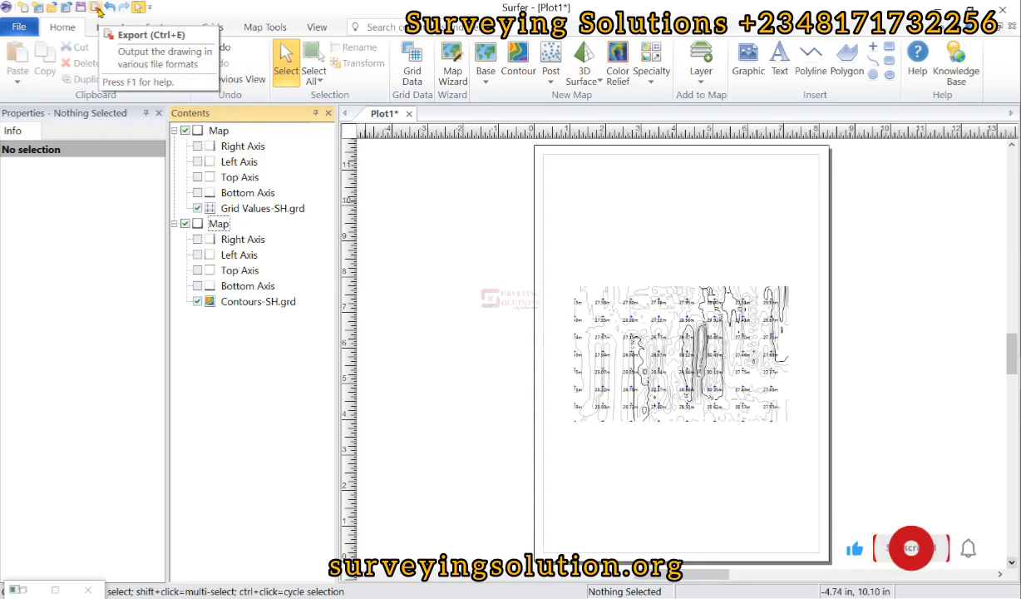
Step: Export the drawing to the Spot Heights folder as the SH_Contours ESRI shapefile, accepting Export Options
left_click(911, 547)
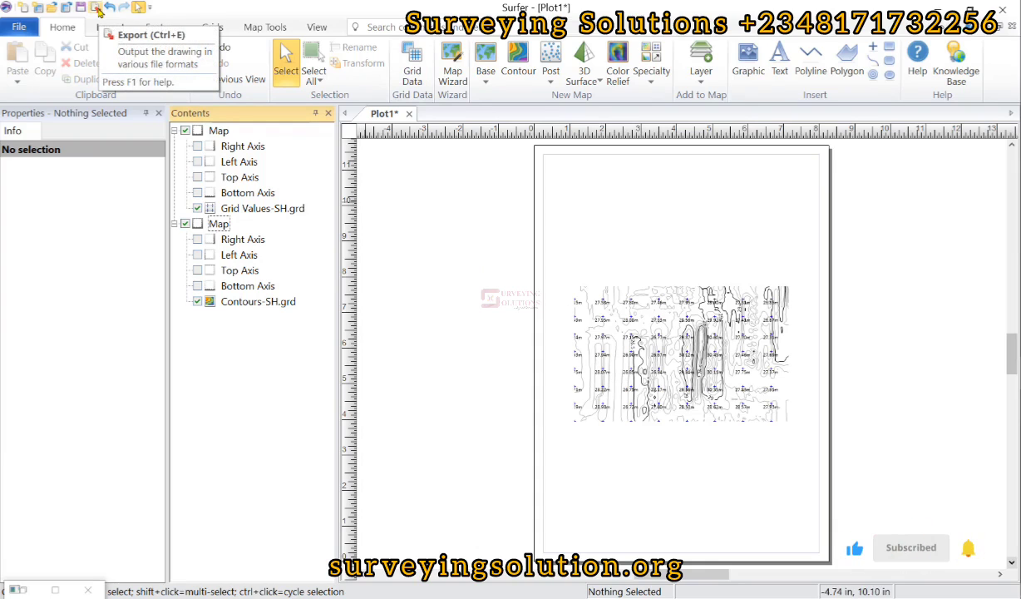
left_click(19, 26)
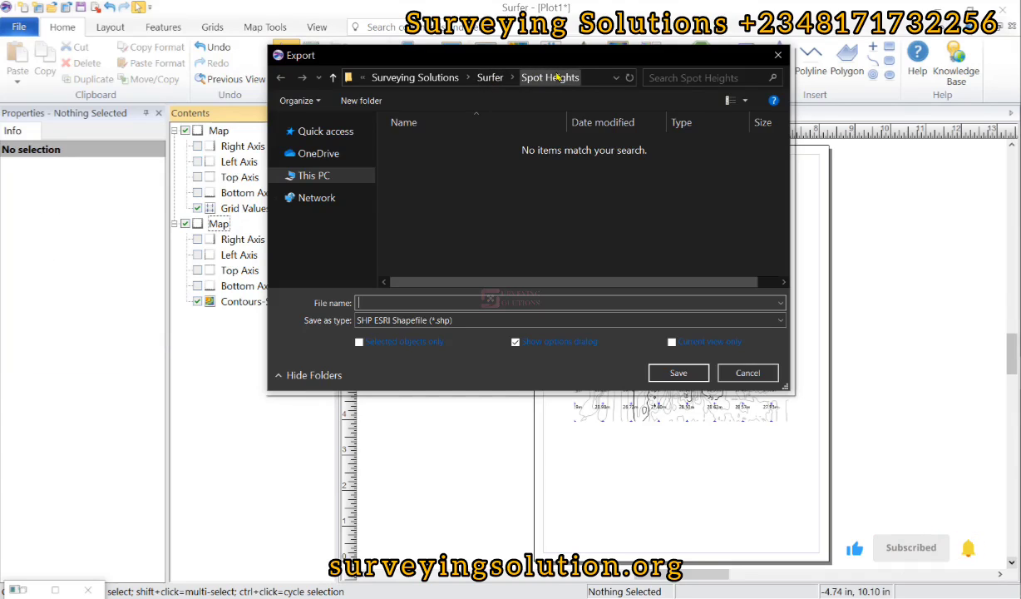
left_click(776, 321)
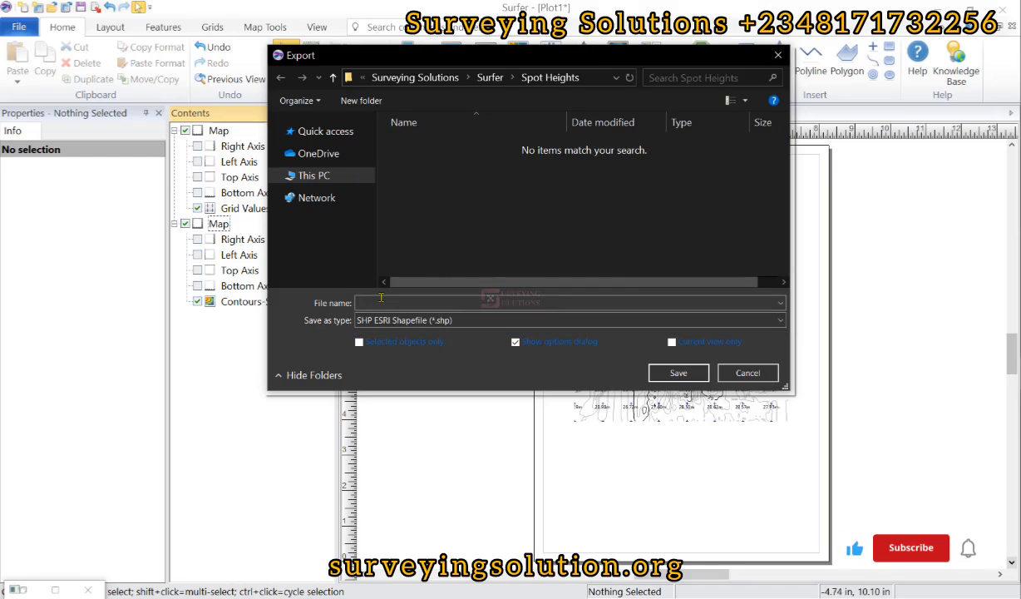
left_click(911, 548)
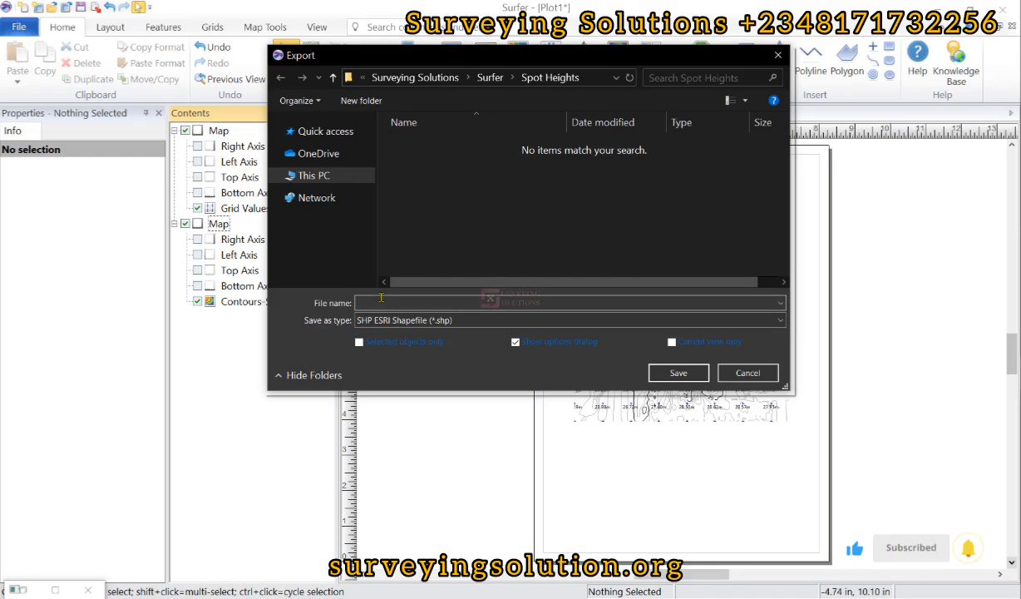
type("SH_Contours")
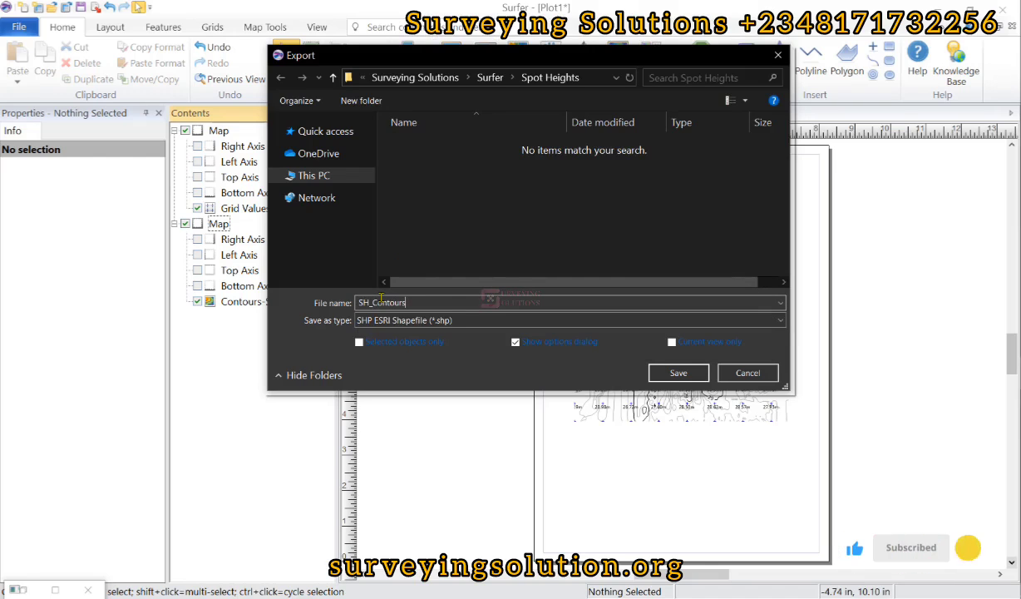
left_click(678, 372)
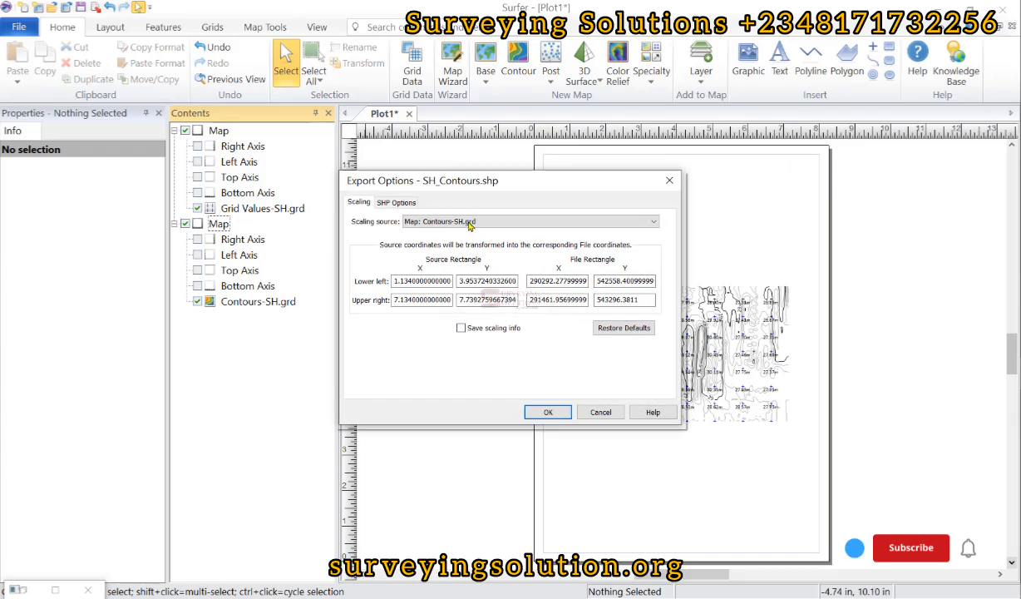
left_click(547, 411)
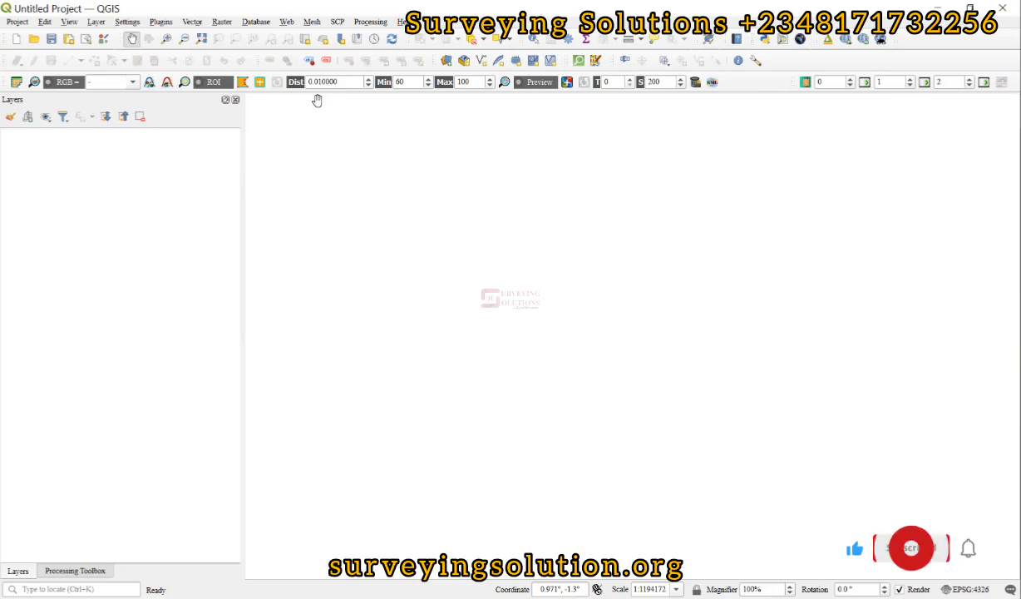
Step: Add the SH_Contours and SH_ContoursPoly ESRI shapefiles to QGIS as vector layers
left_click(911, 547)
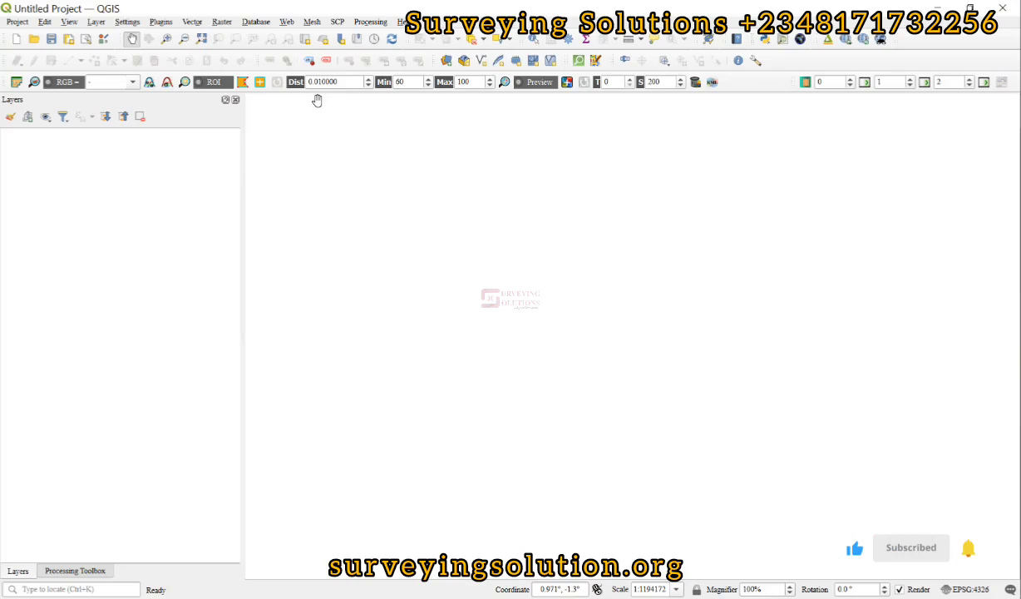
key("ctrl+shift+v")
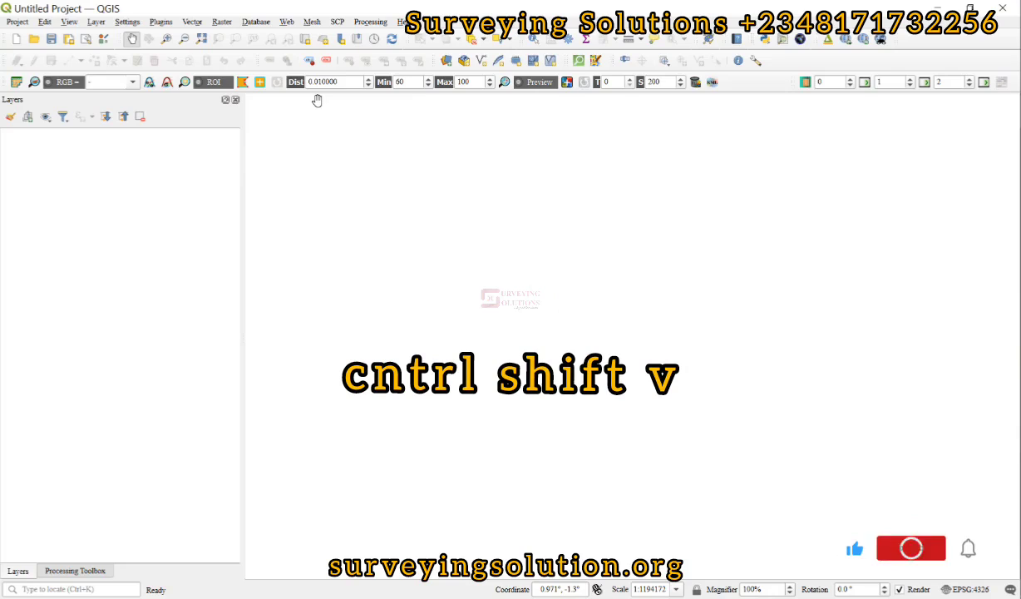
key("ctrl+shift+v")
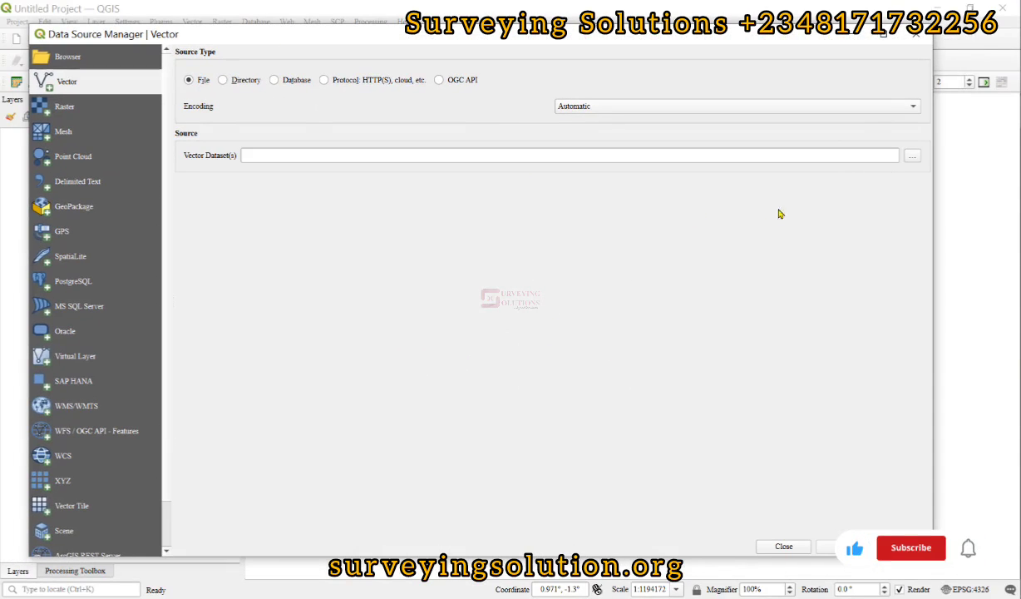
left_click(913, 154)
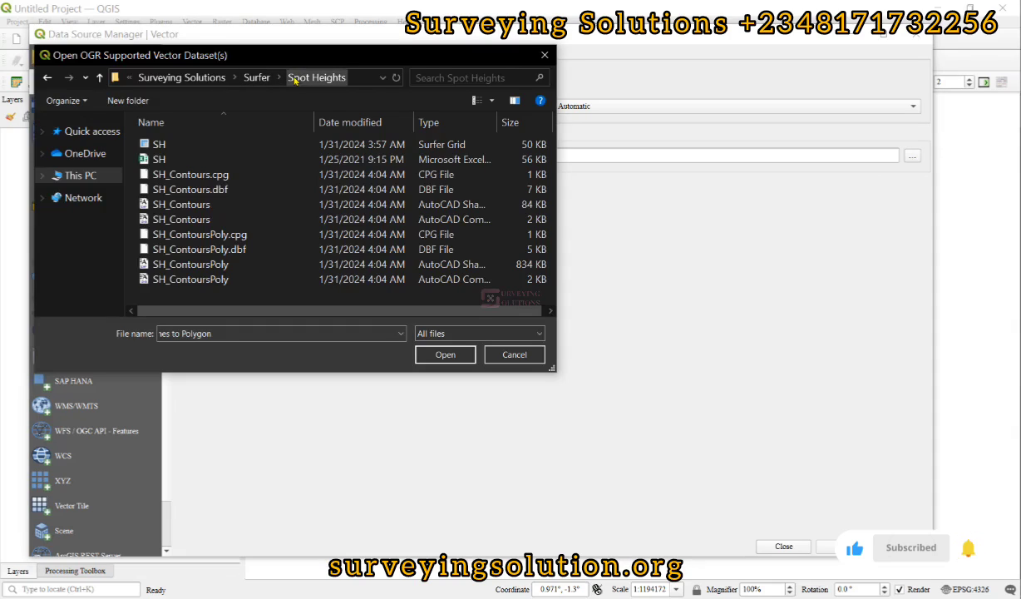
left_click(479, 333)
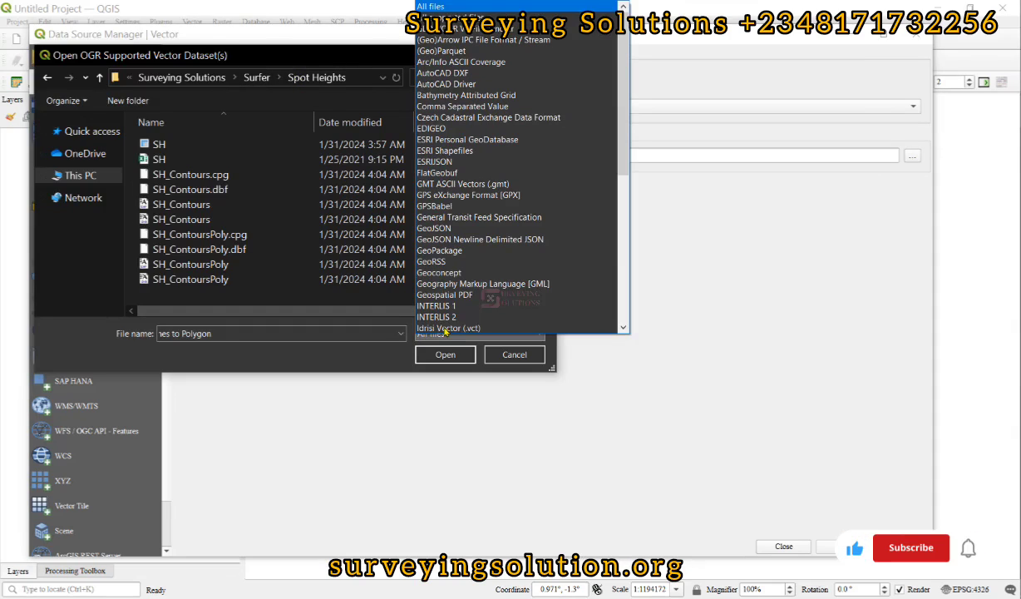
left_click(434, 161)
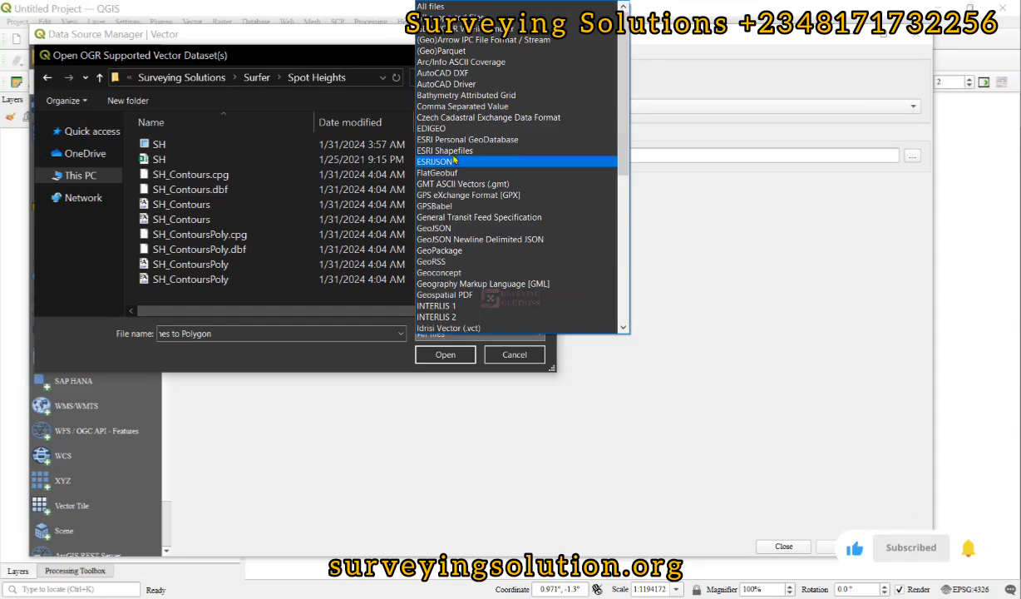
left_click(444, 161)
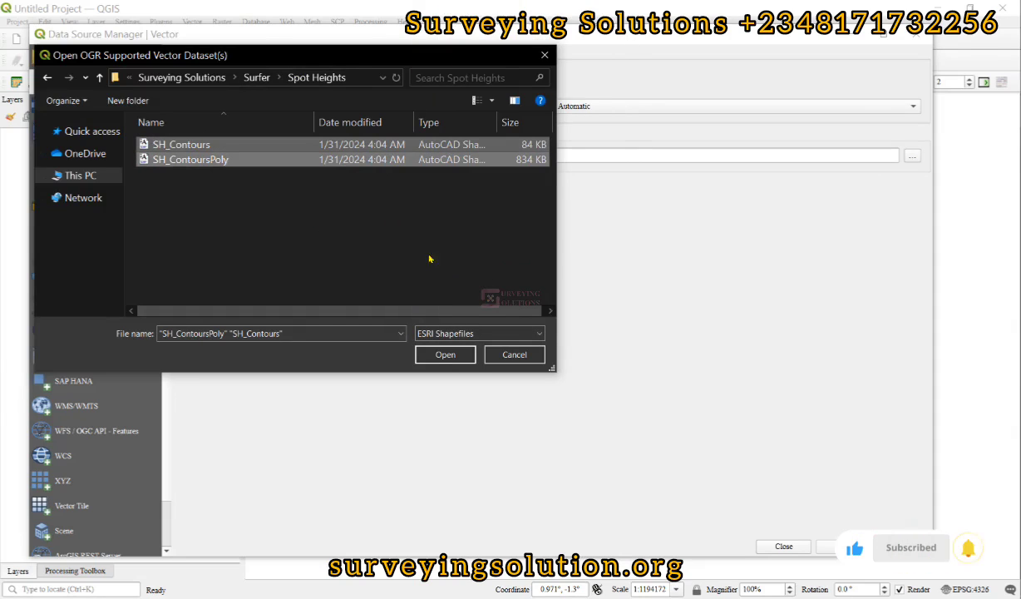
left_click(445, 354)
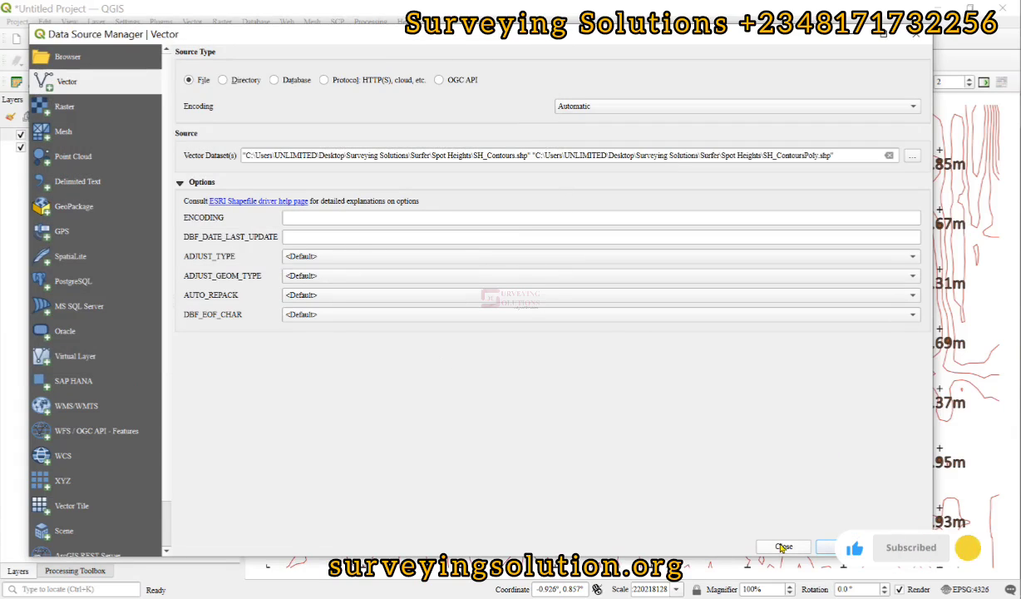
left_click(782, 546)
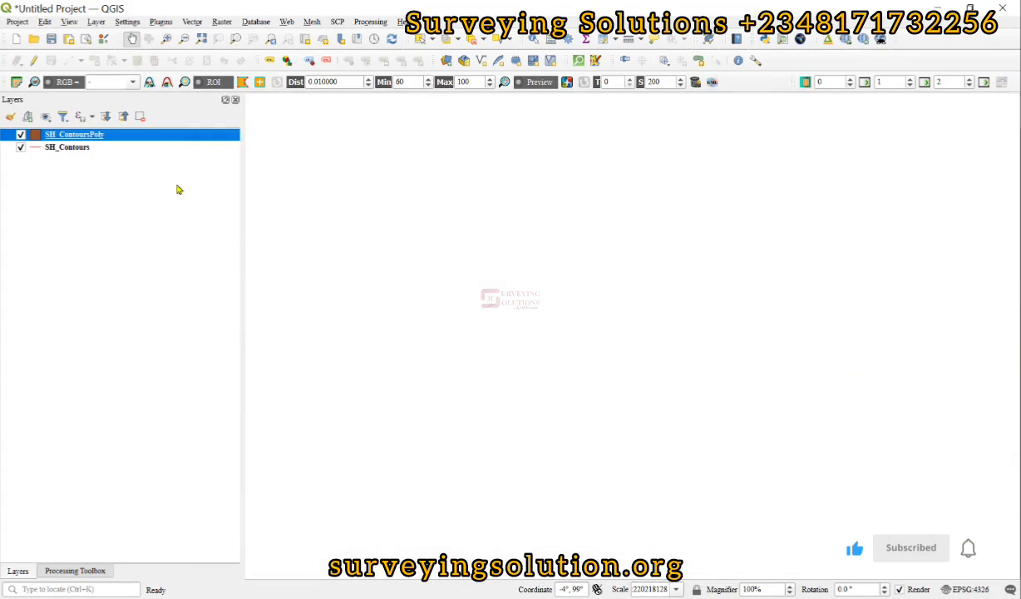
left_click(66, 147)
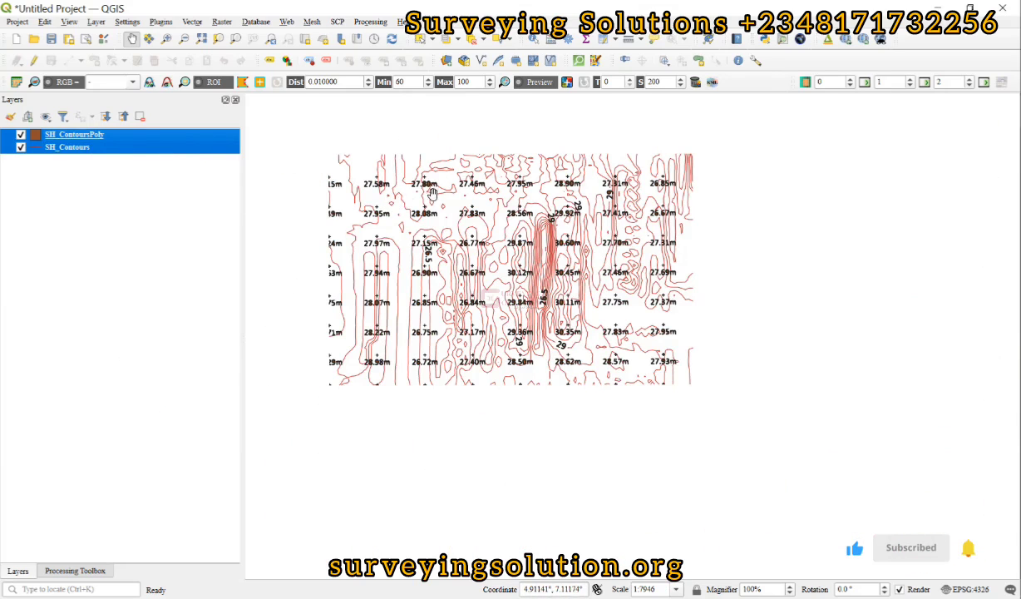
Step: Toggle the SH_ContoursPoly layer off and back on, then return to Surfer
left_click(21, 146)
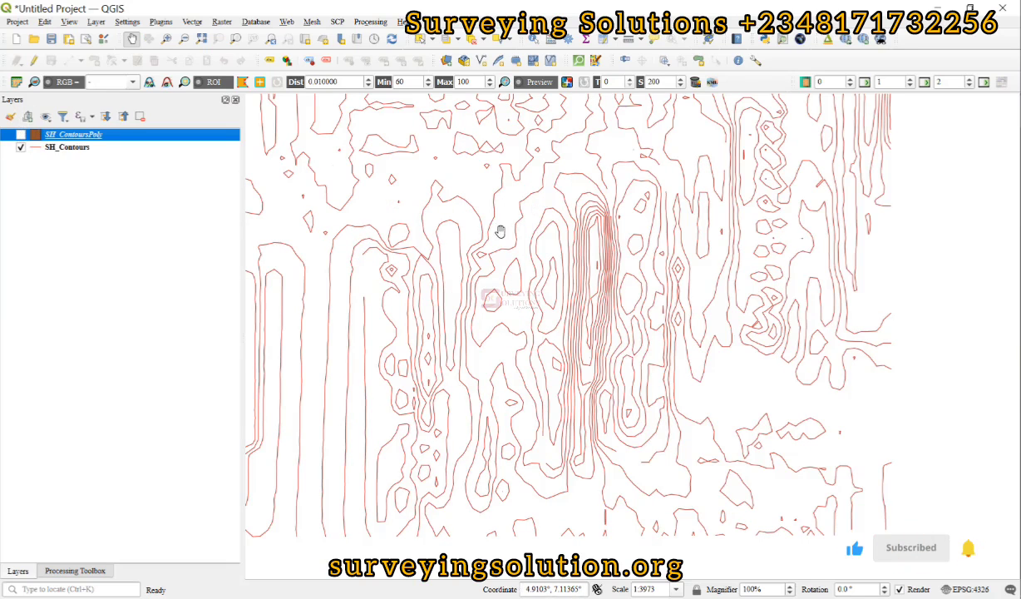
left_click(20, 135)
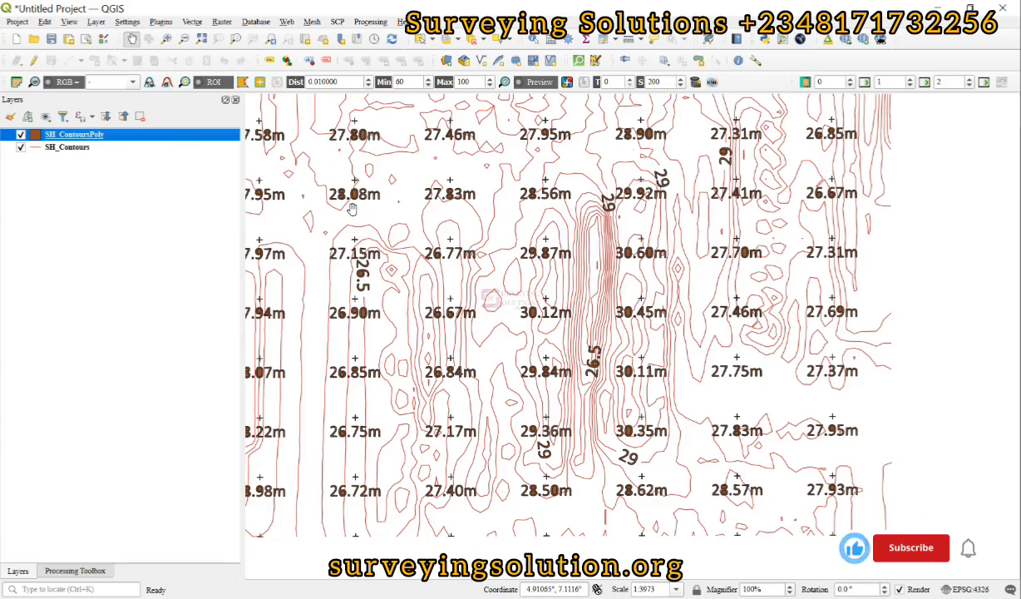
left_click(911, 547)
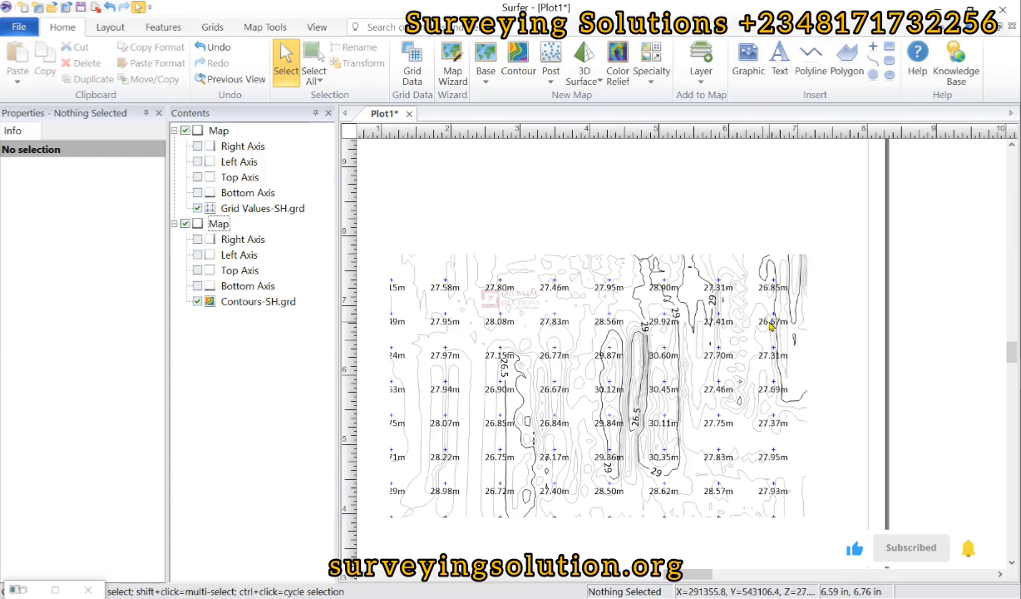
left_click(651, 60)
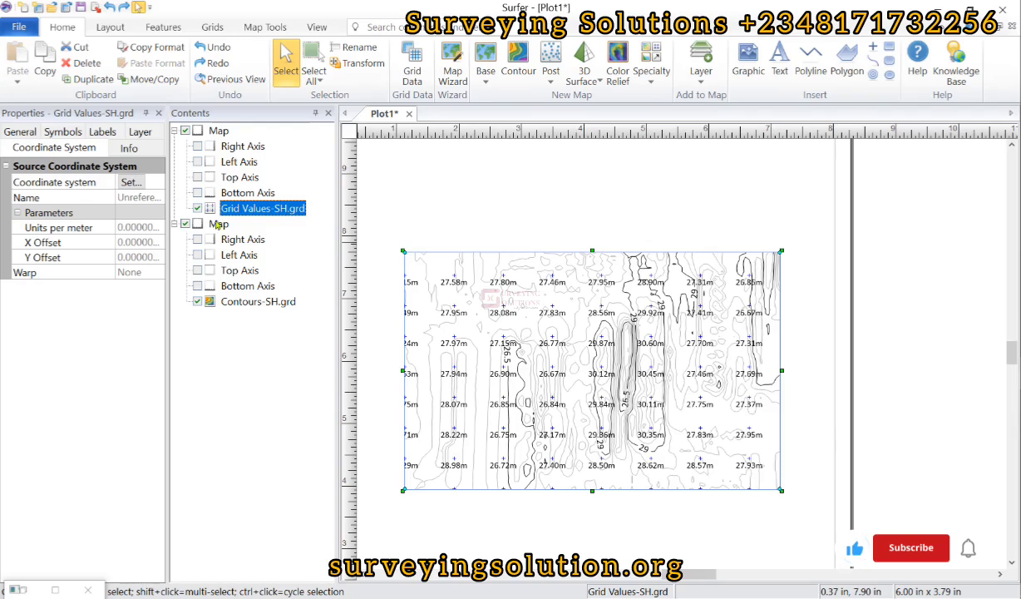
left_click(910, 547)
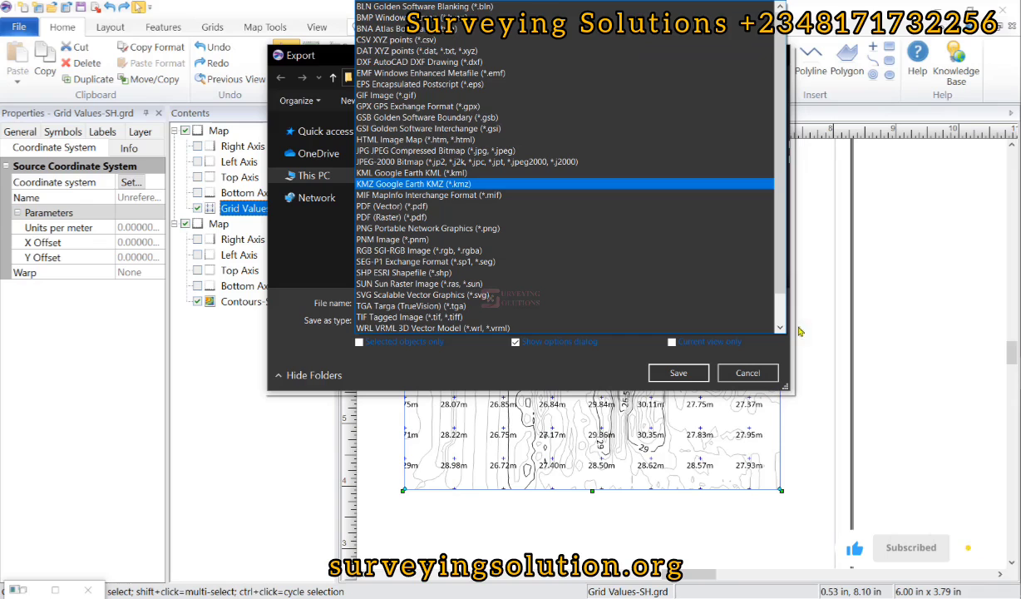
left_click(405, 272)
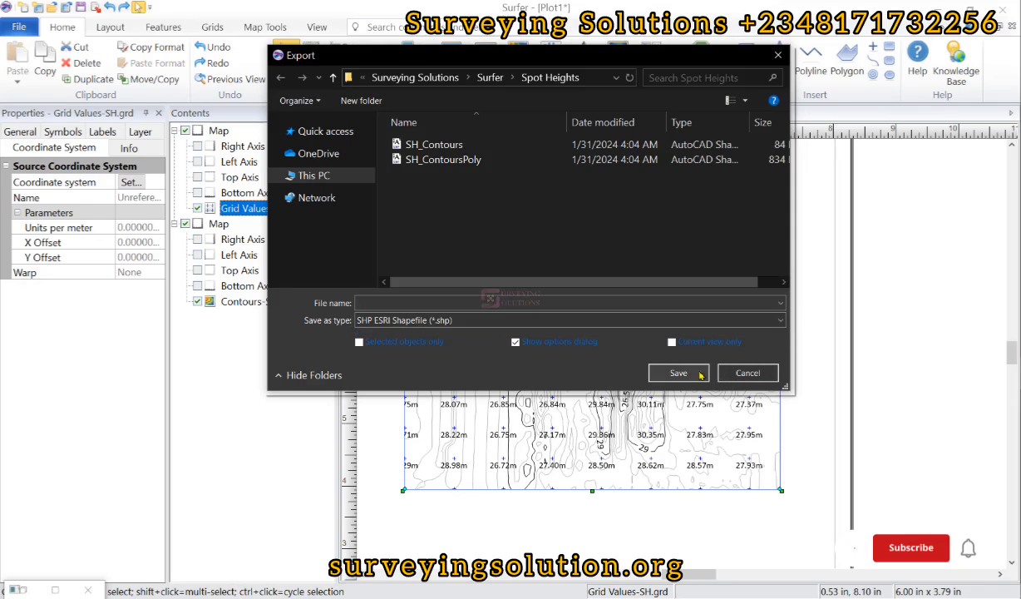
left_click(746, 373)
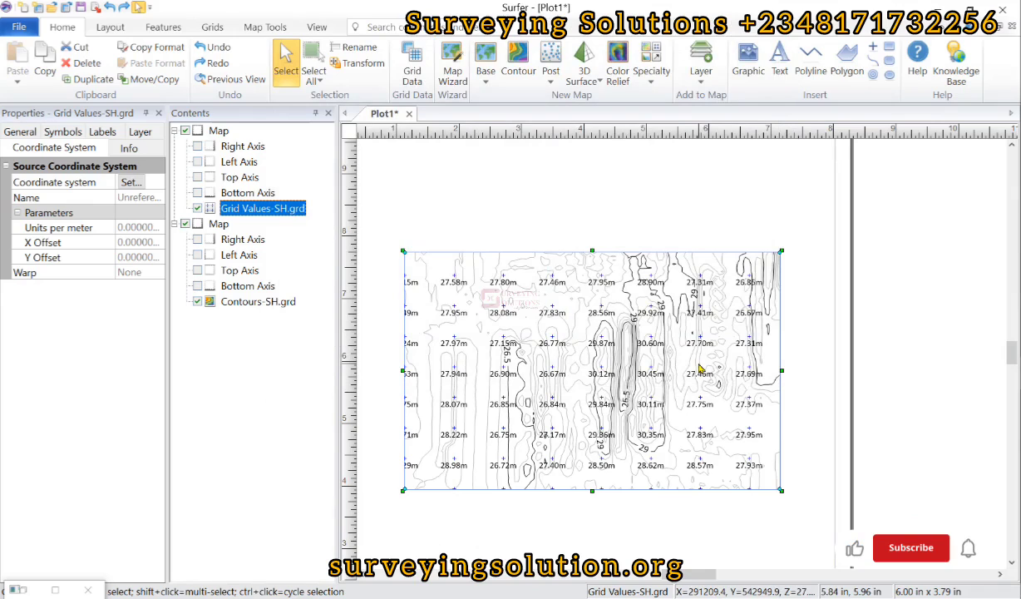
left_click(910, 547)
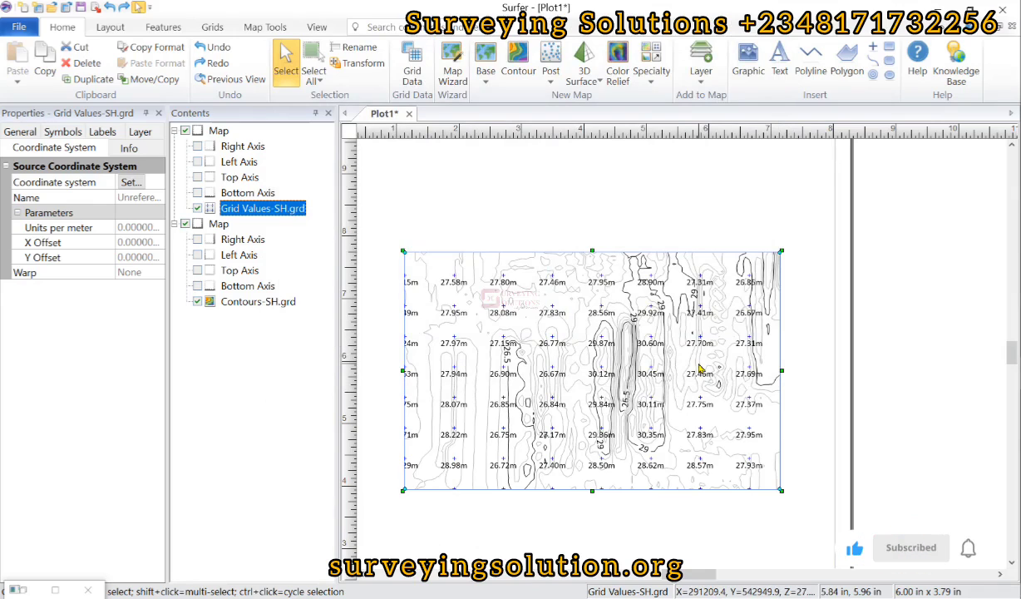